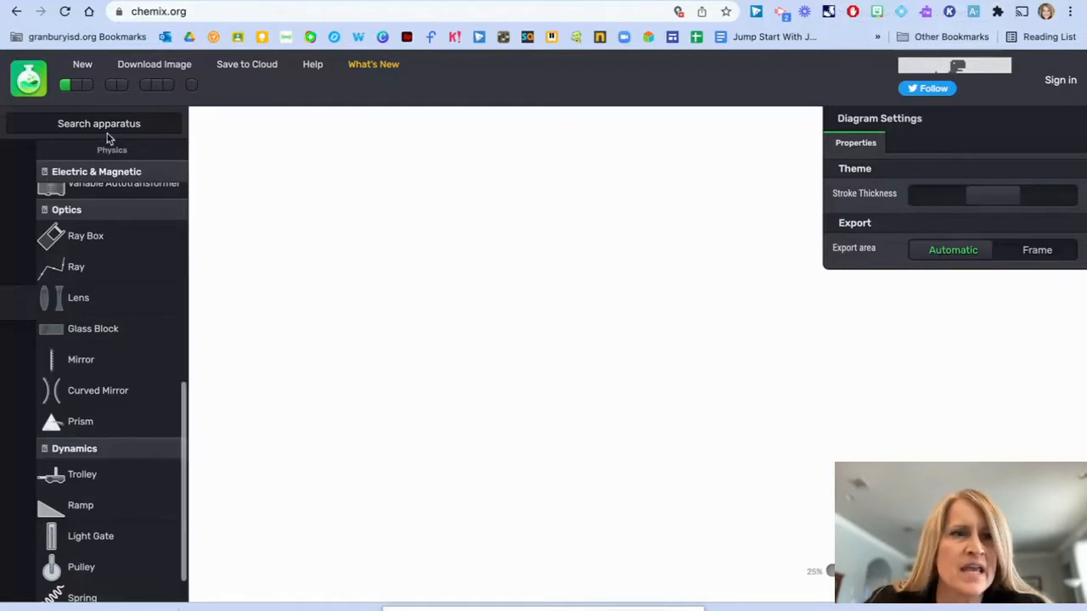
Step: Start a new blank diagram, confirming the warning that the current diagram will be erased
click(82, 64)
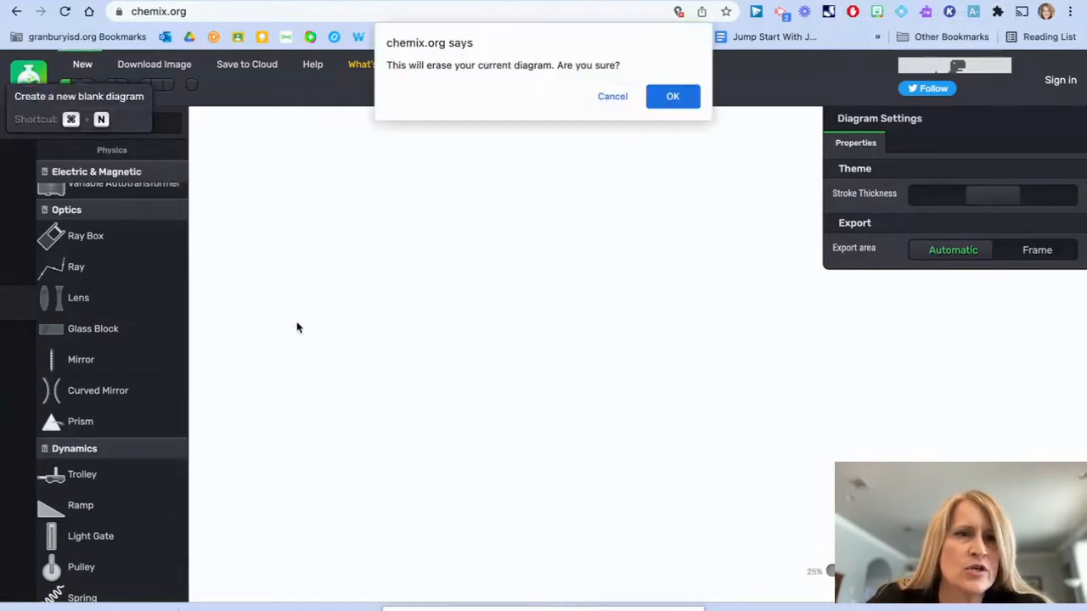
click(673, 96)
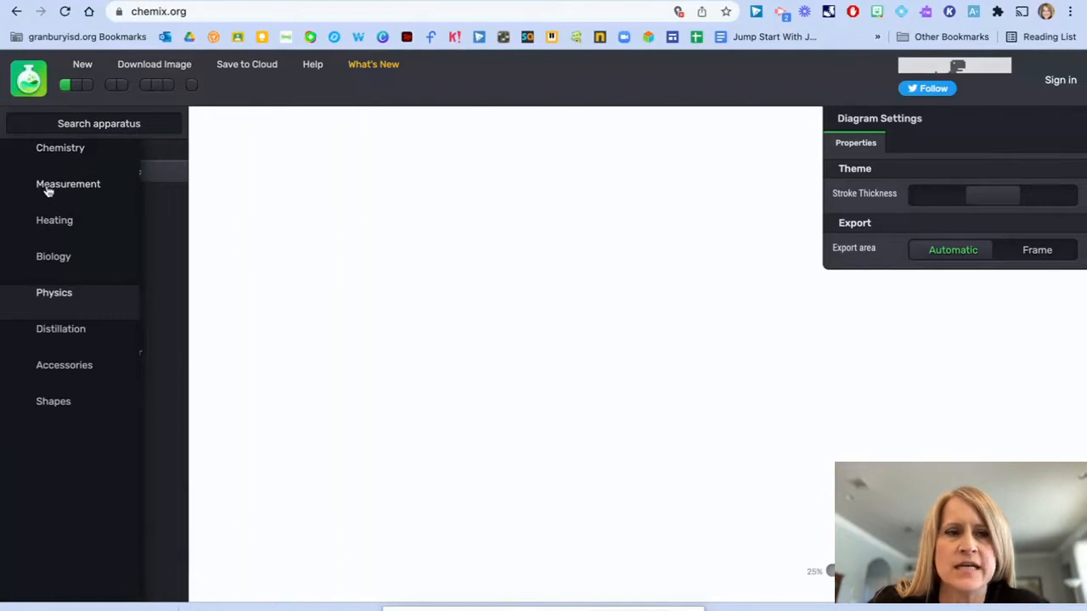
mouse_move(51, 261)
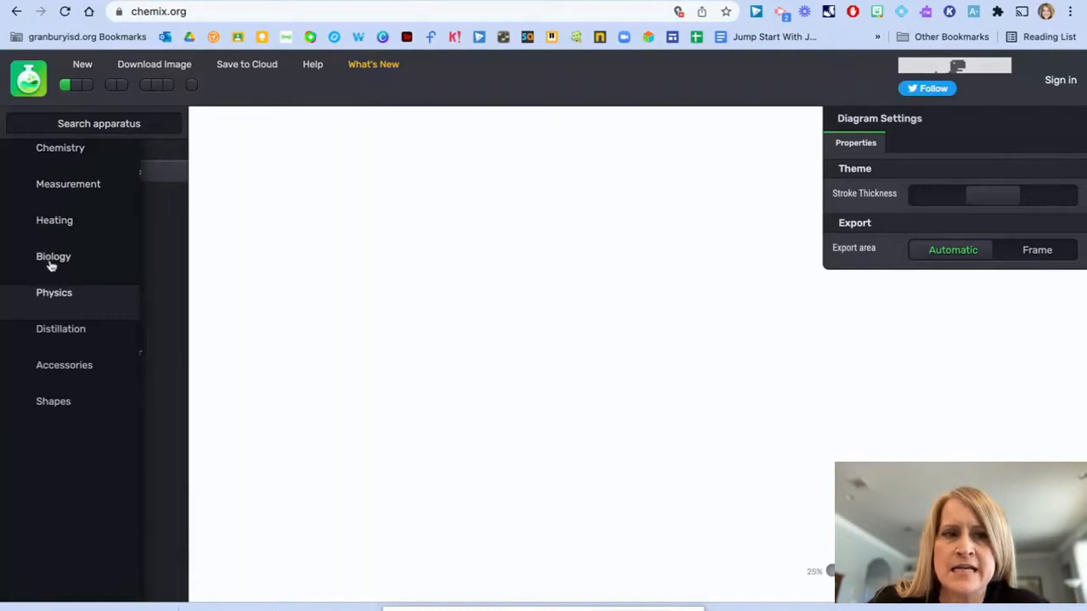
mouse_move(53, 331)
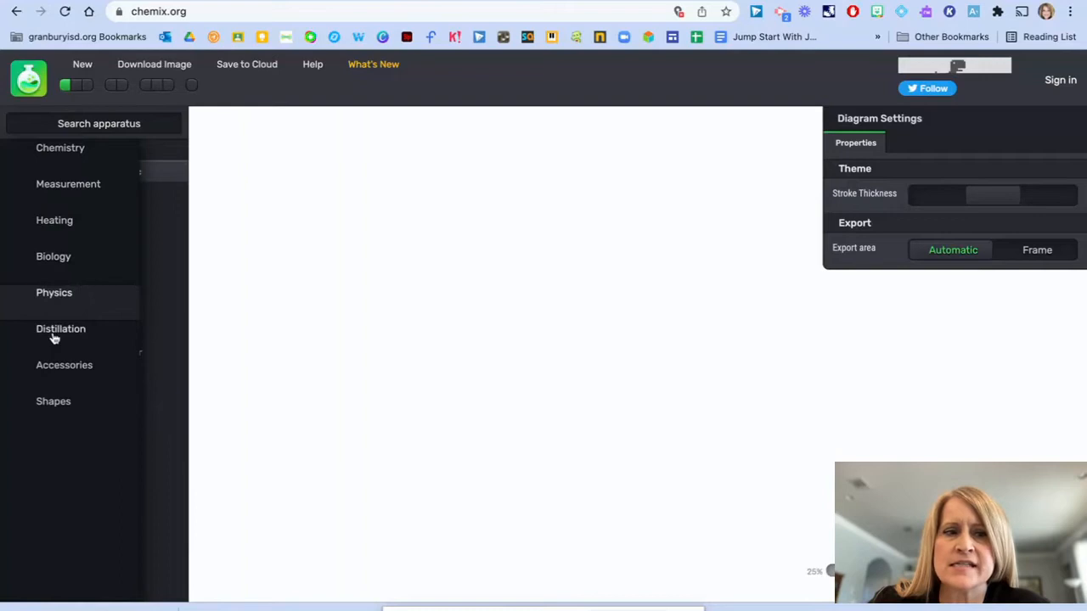
mouse_move(55, 371)
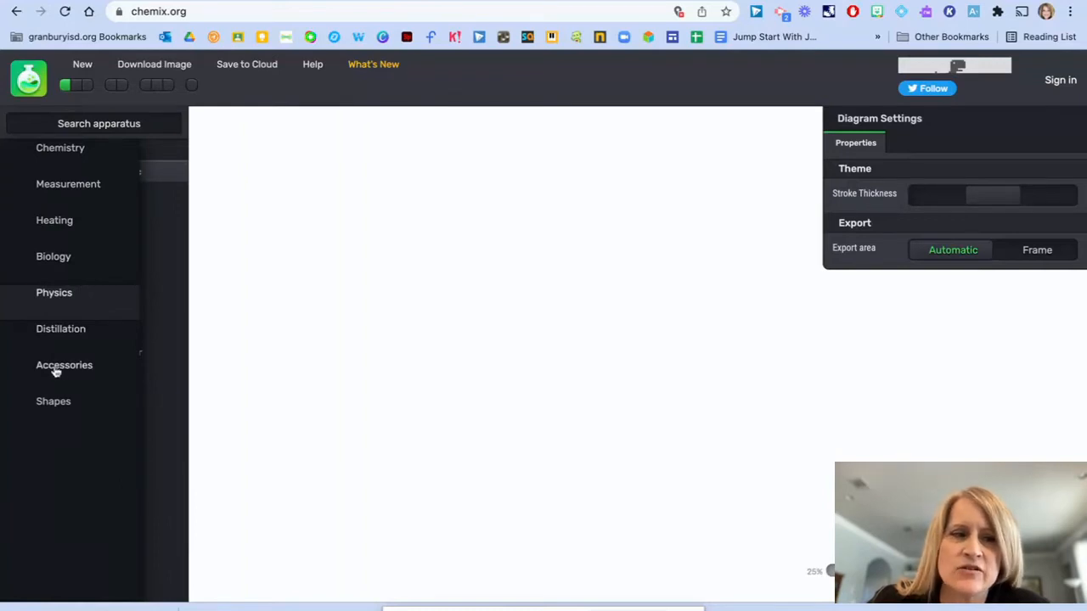
mouse_move(96, 310)
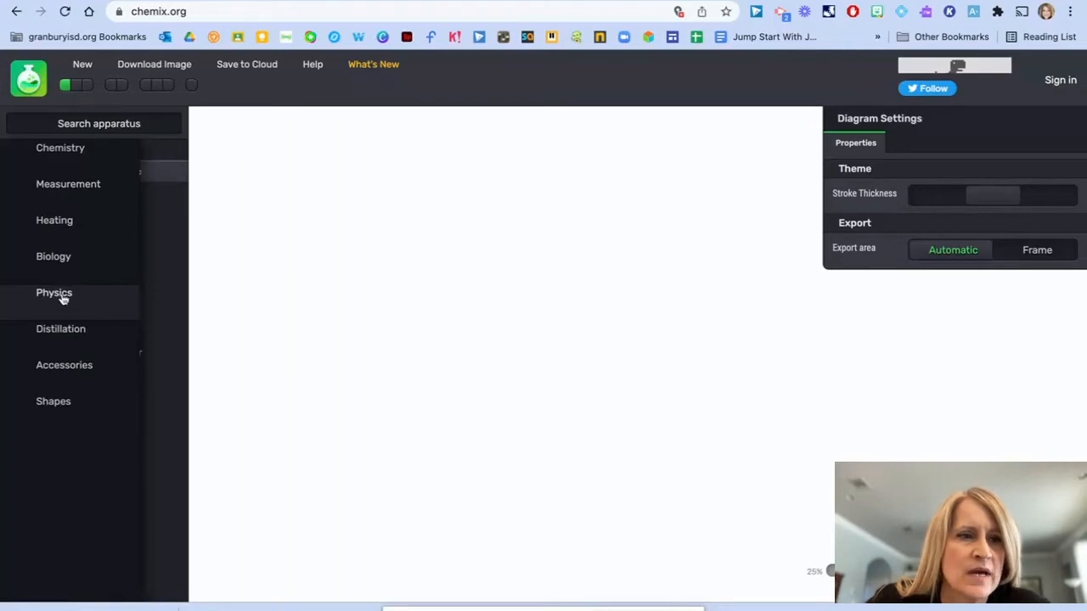
Step: Search Physics apparatus for 'table', place the brown table, then clear the search
click(54, 292)
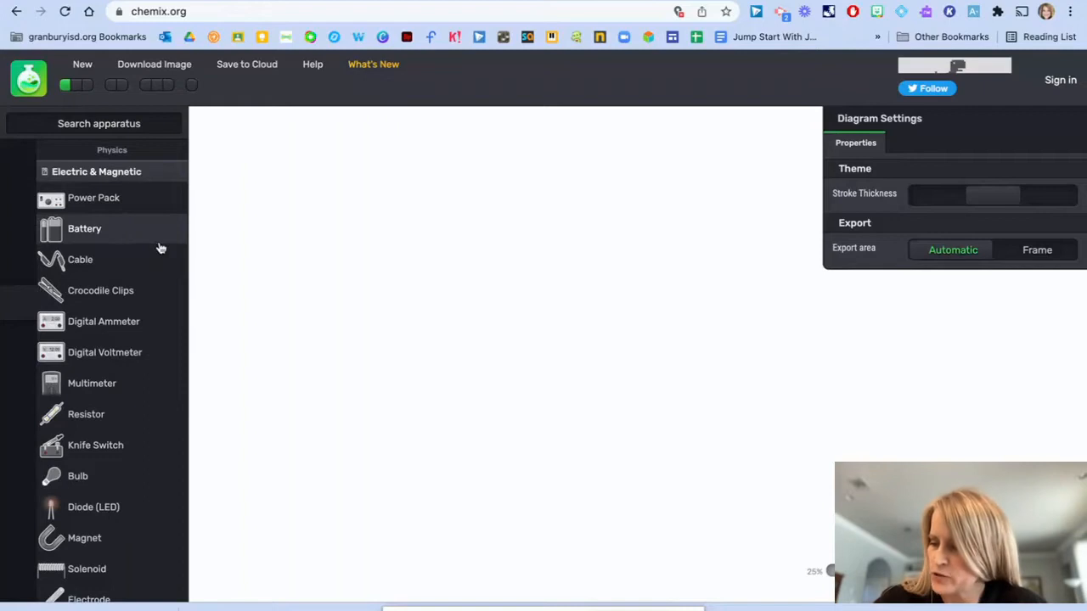
click(98, 123)
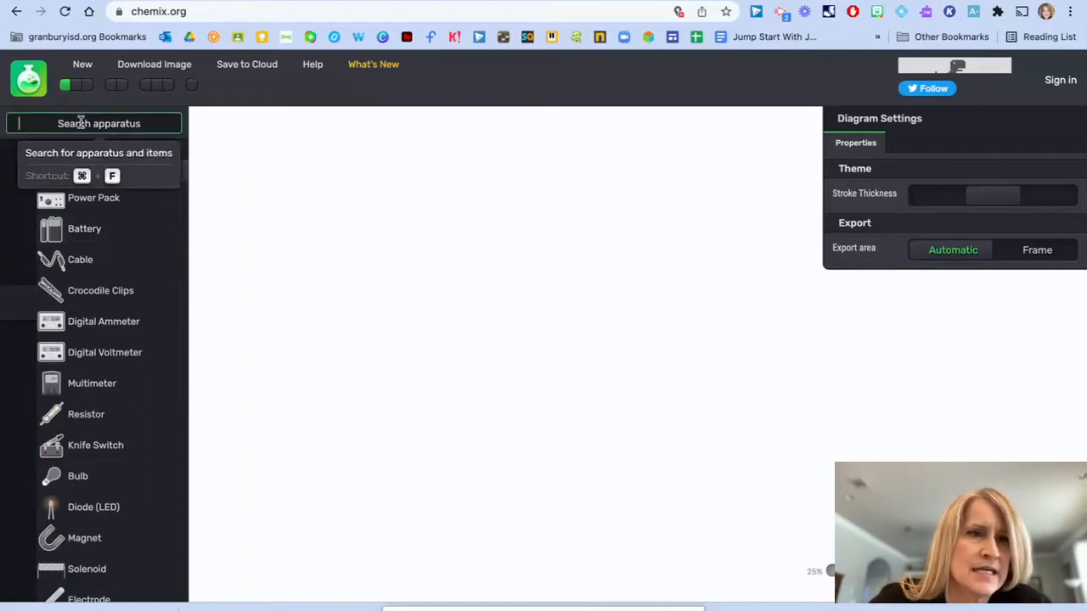
text(table)
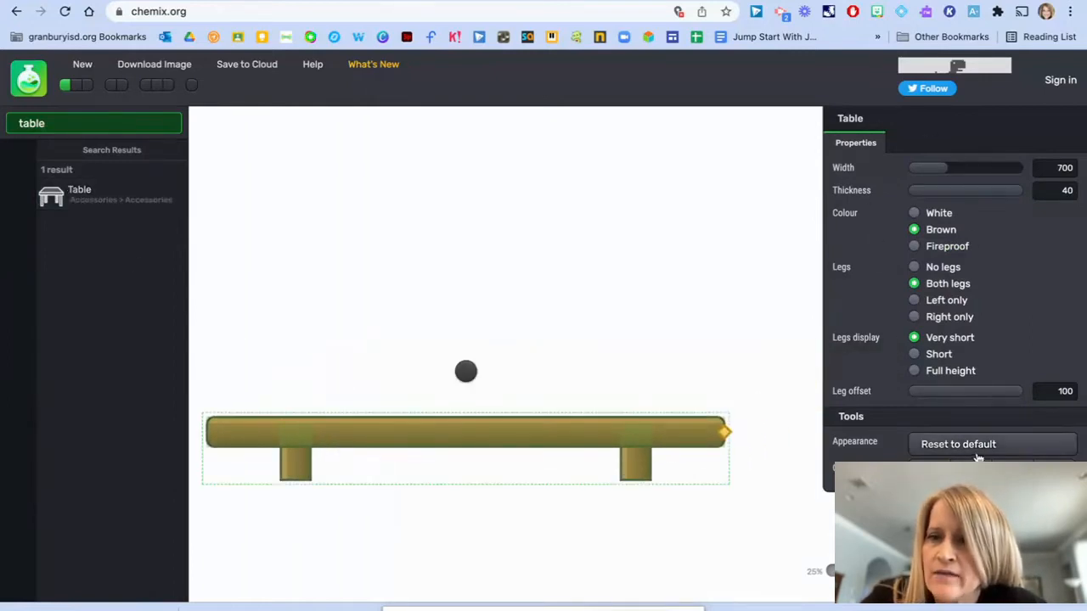
click(914, 354)
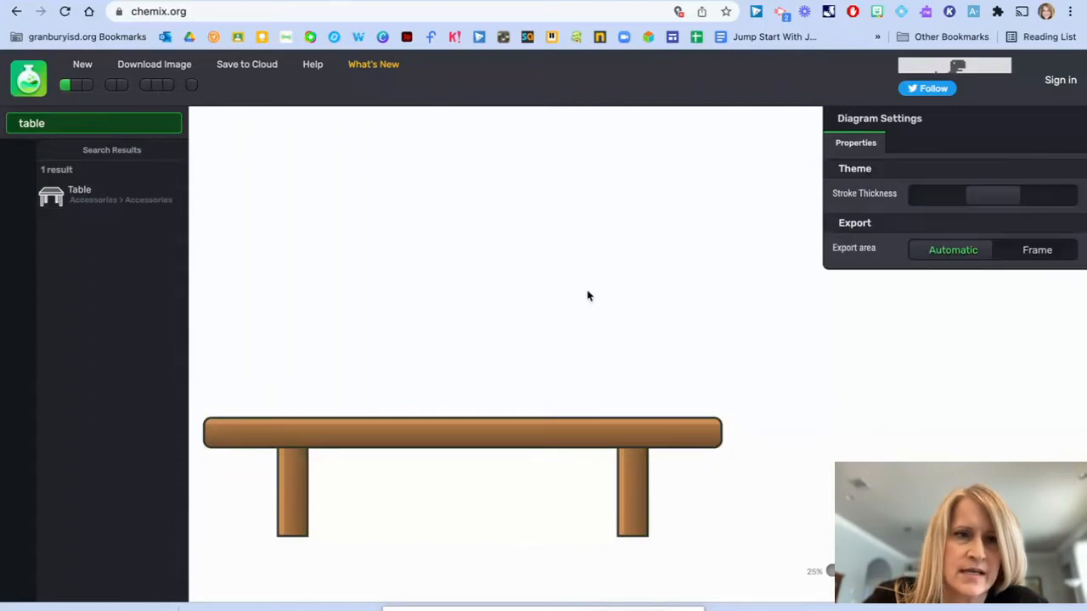
click(93, 124)
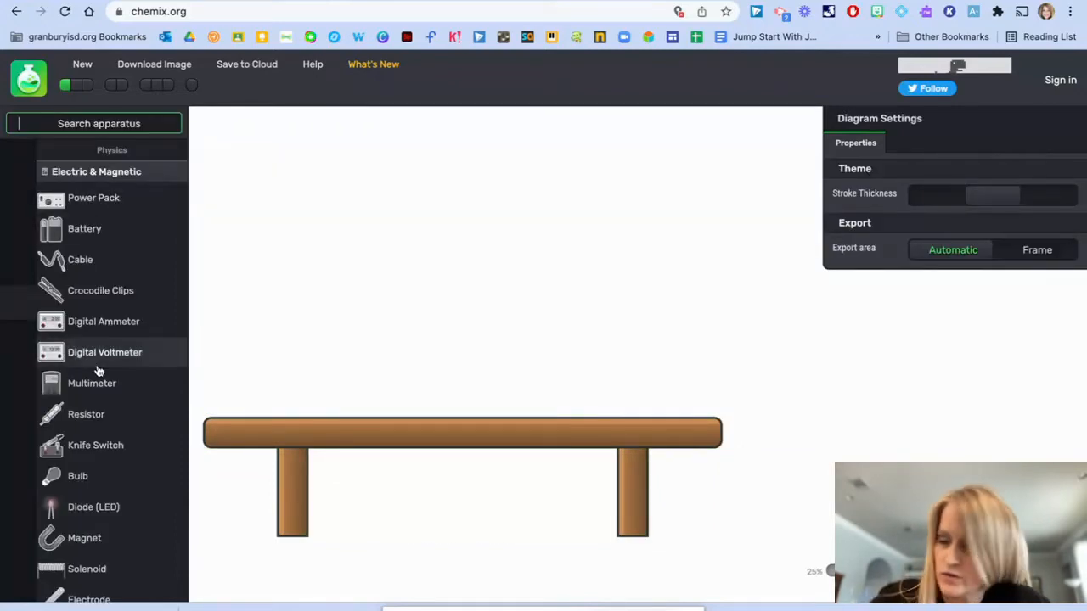
scroll(down, 3)
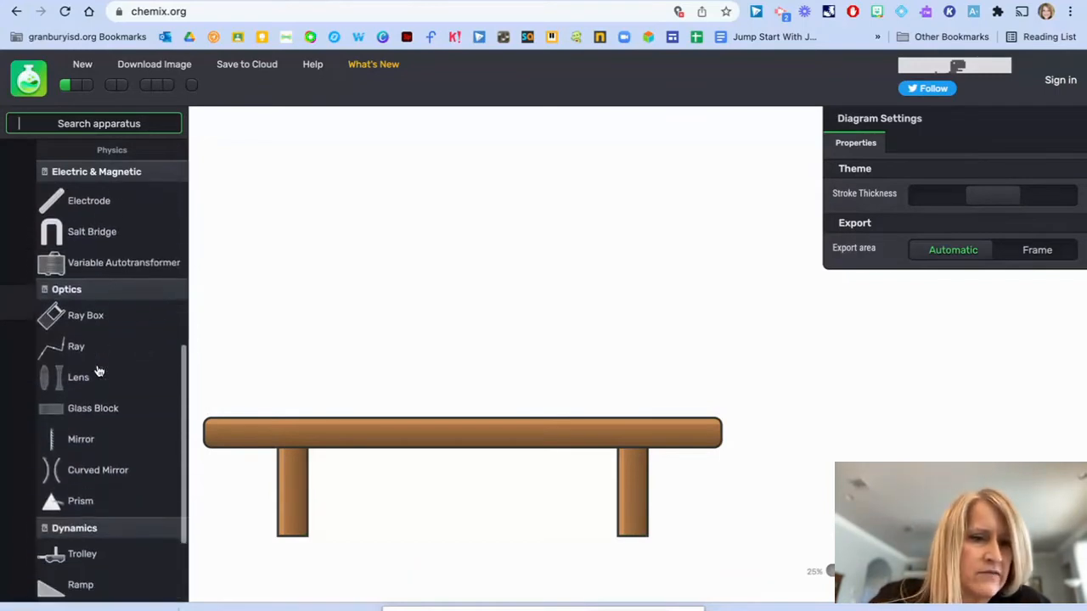
Step: Add a trolley with 4 wheels, 230 mm length and no plunger
click(82, 554)
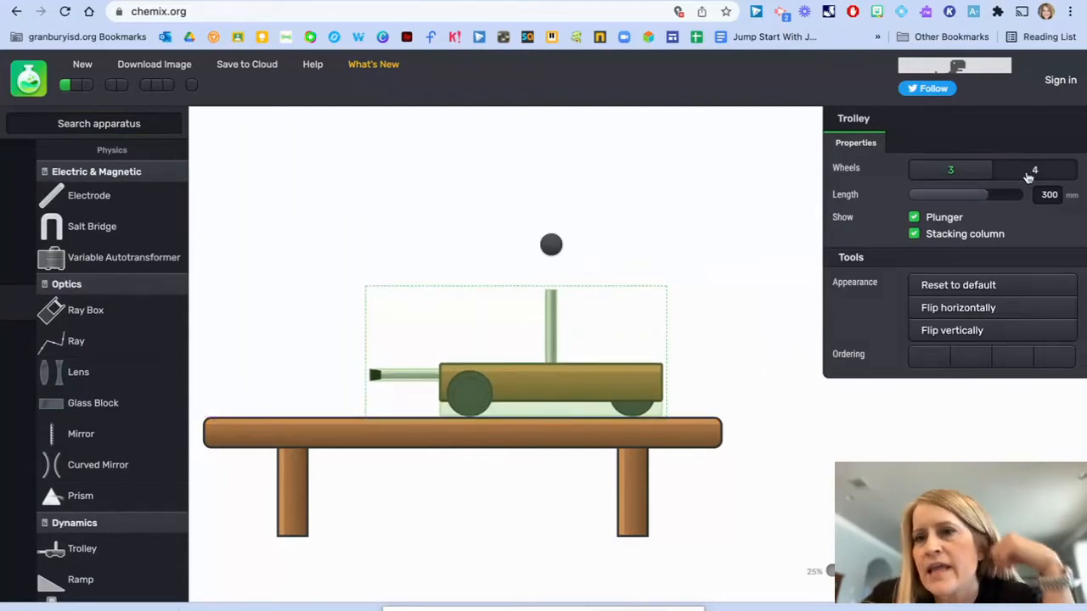
click(1034, 169)
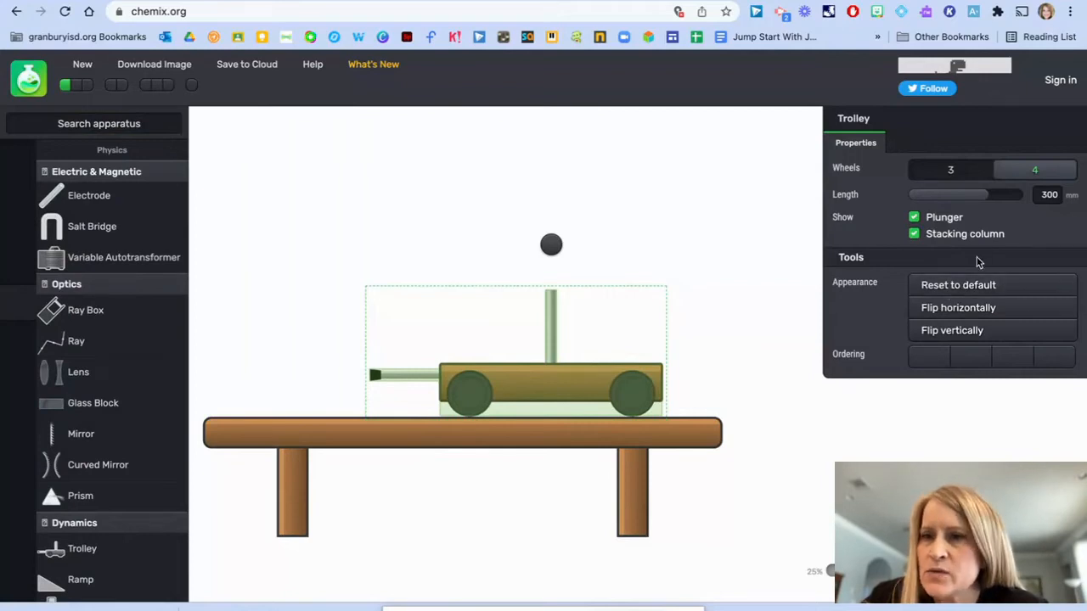
drag(985, 194, 951, 195)
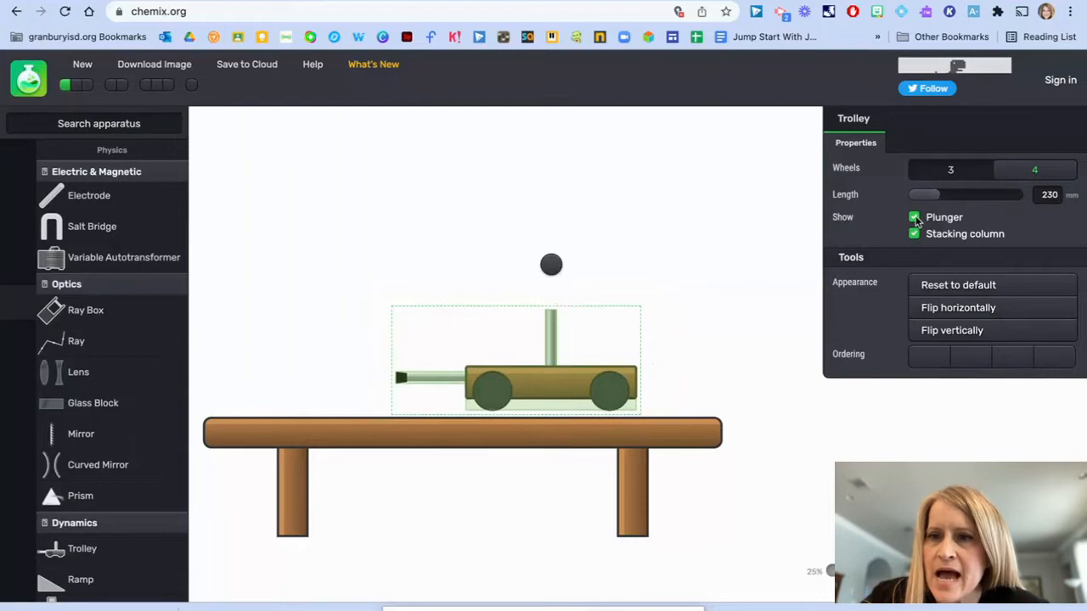
click(914, 217)
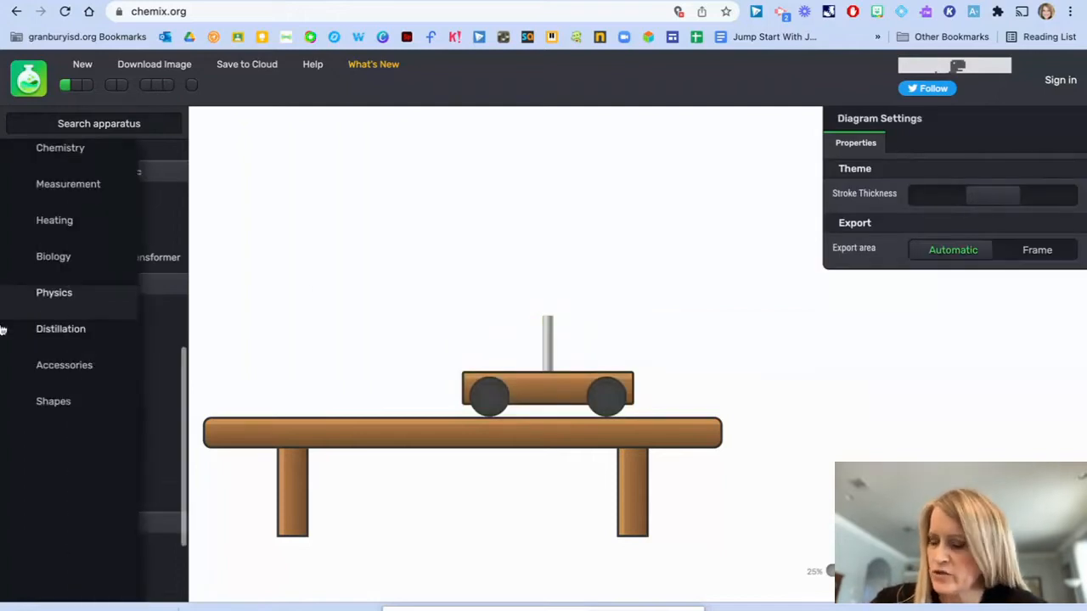
Step: Add a short, straight black cable placed just right of the stacking column
click(54, 292)
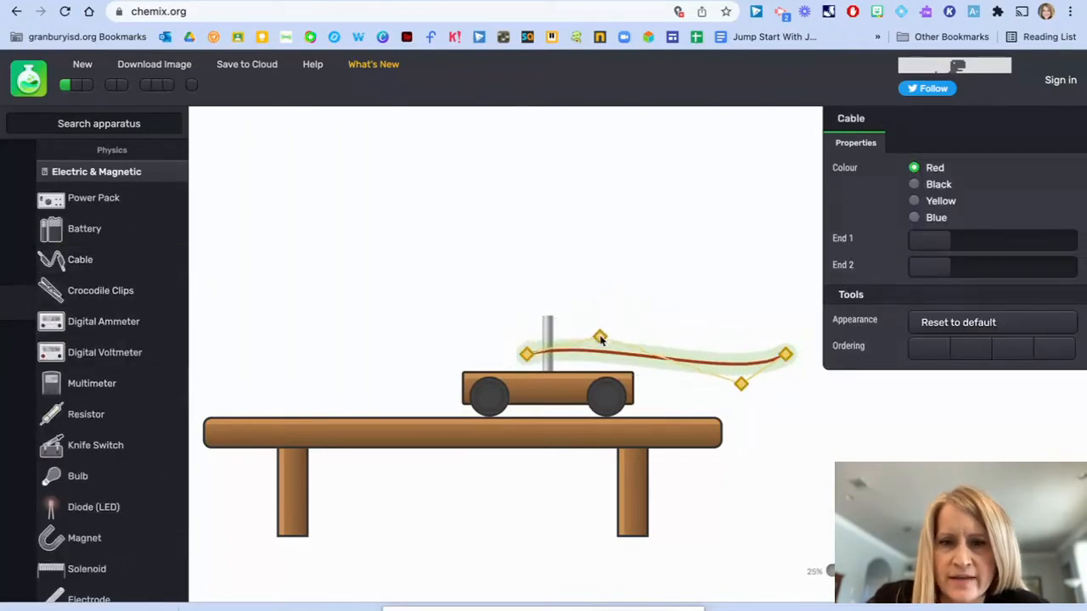
drag(599, 335, 560, 355)
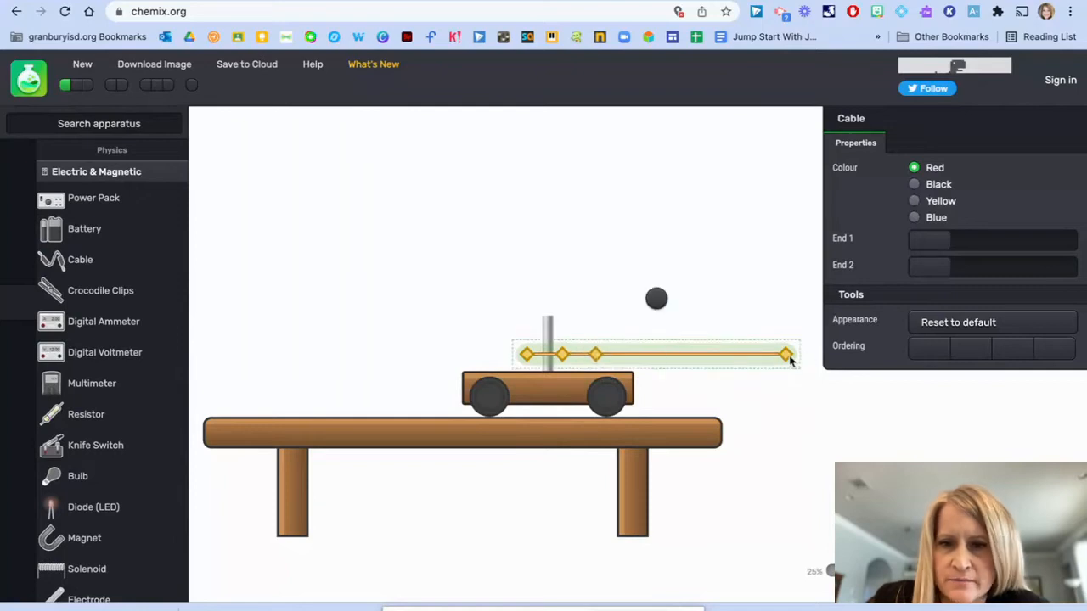
drag(785, 354, 620, 354)
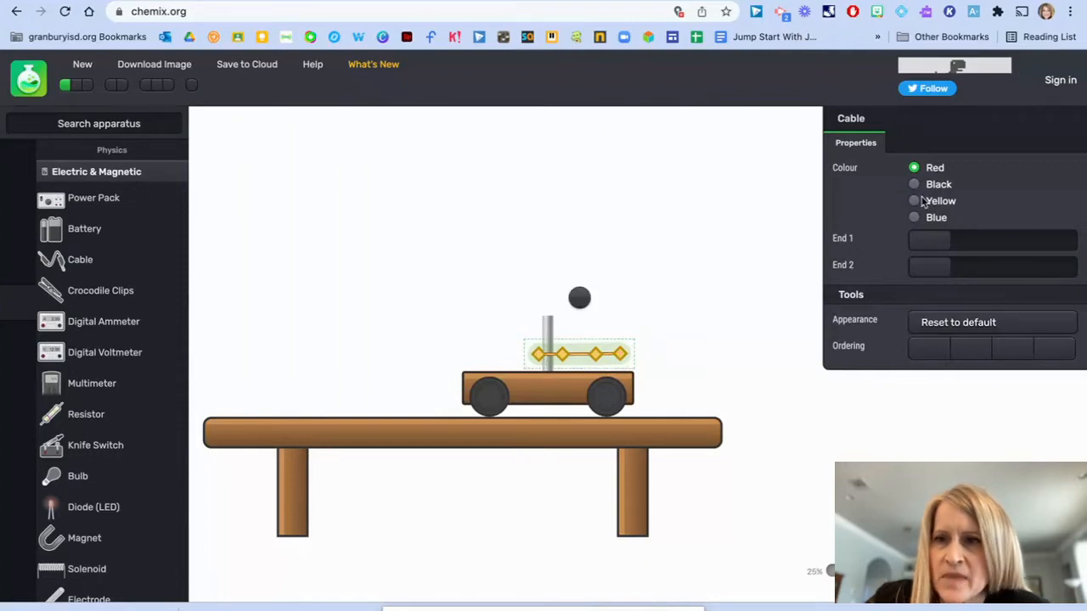
click(914, 185)
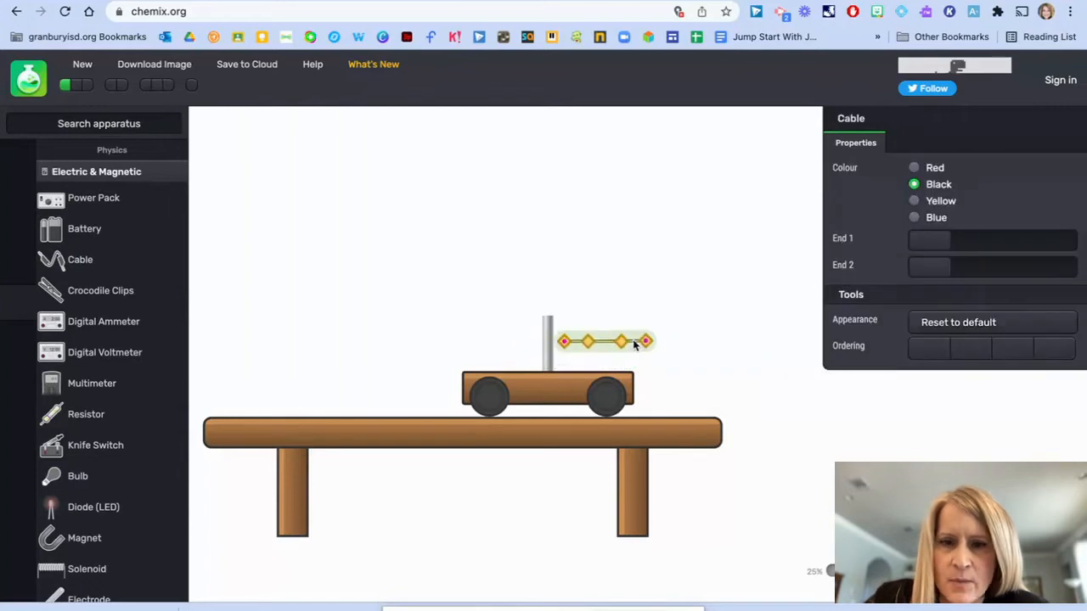
drag(603, 341, 607, 350)
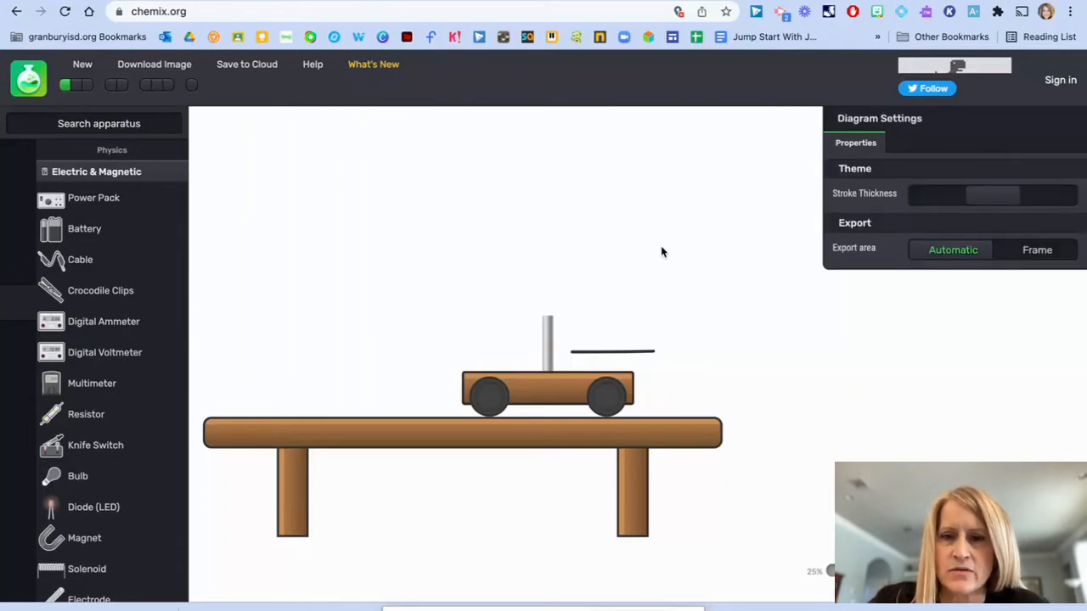
mouse_move(85, 265)
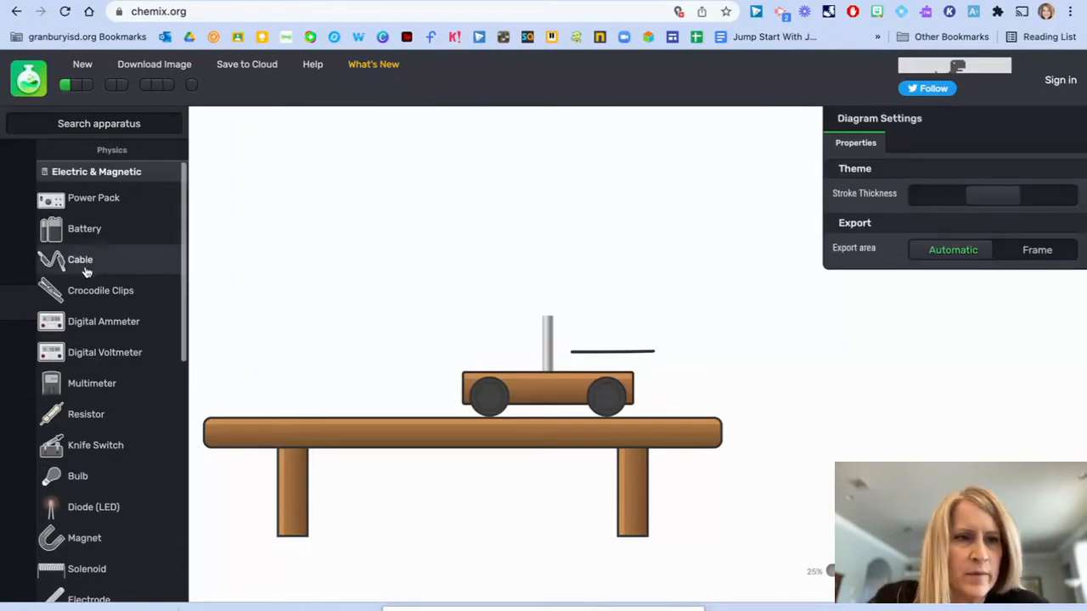
Step: Add a second cable shaped into a vertical line beyond the table's right end
click(80, 259)
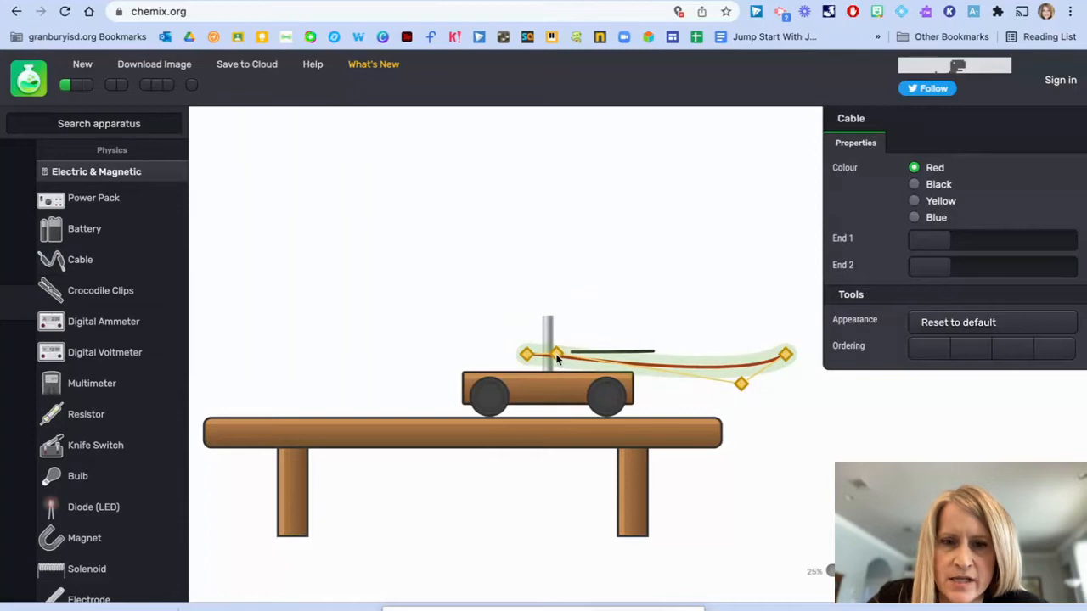
drag(741, 383, 628, 373)
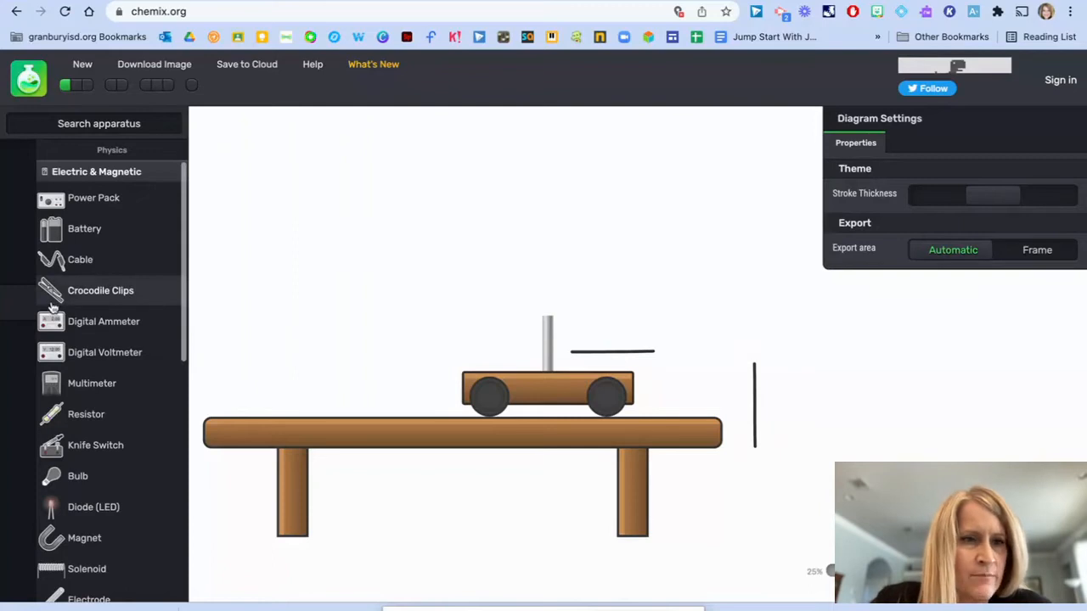
Step: Add a slotted mass and stack more weights on the hanging mass
scroll(down, 3)
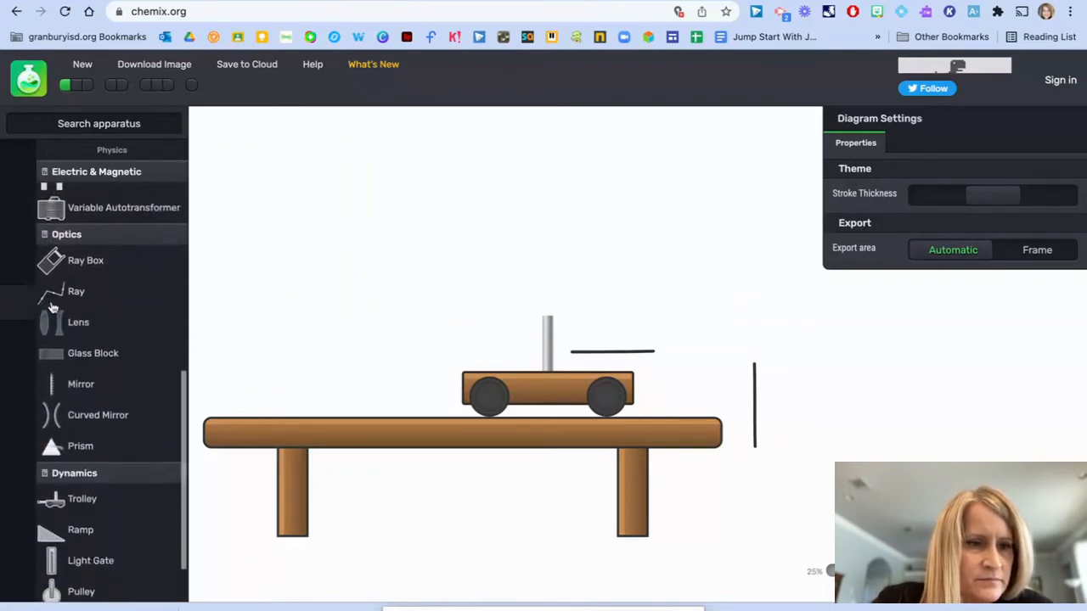
scroll(down, 3)
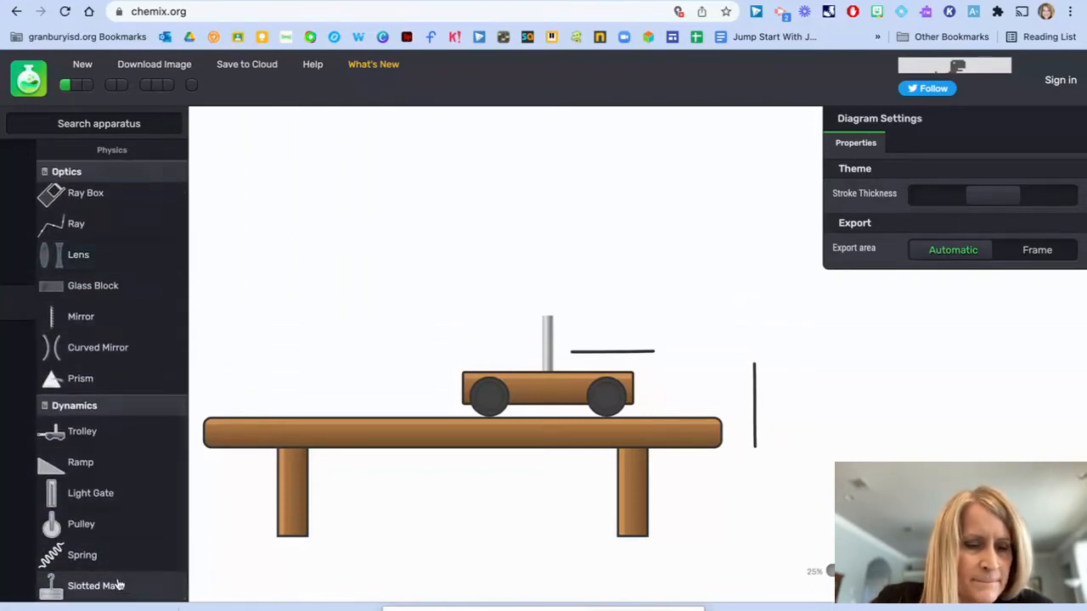
click(96, 586)
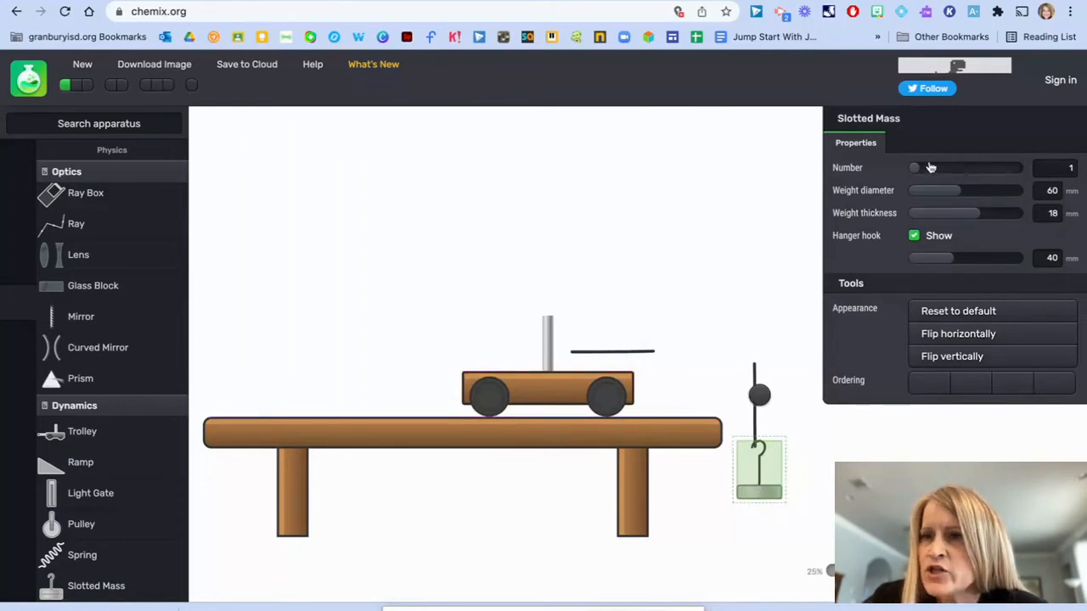
drag(913, 167, 934, 167)
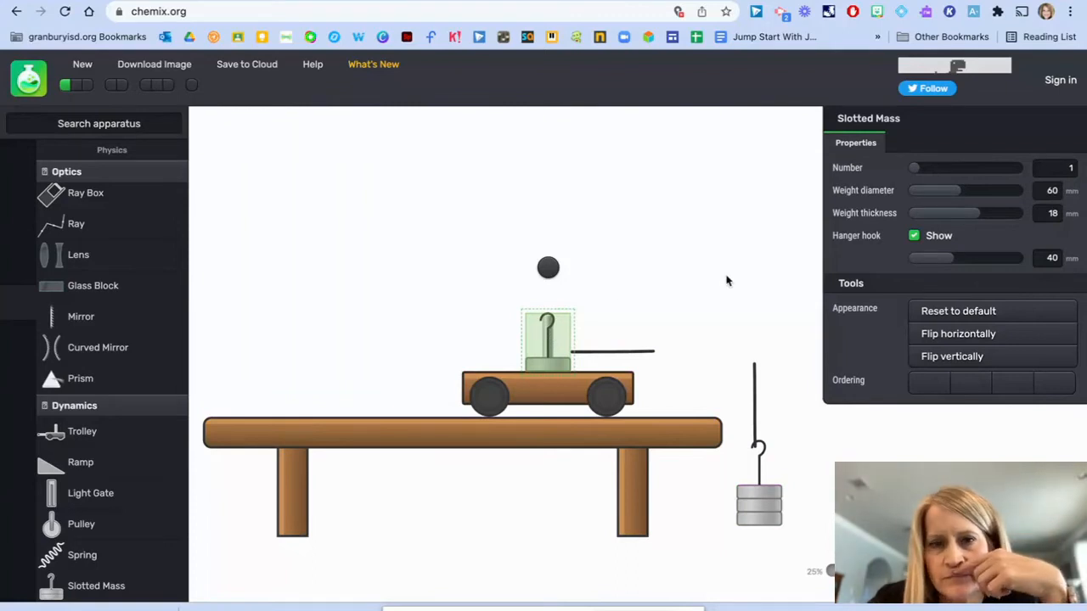
mouse_move(548, 369)
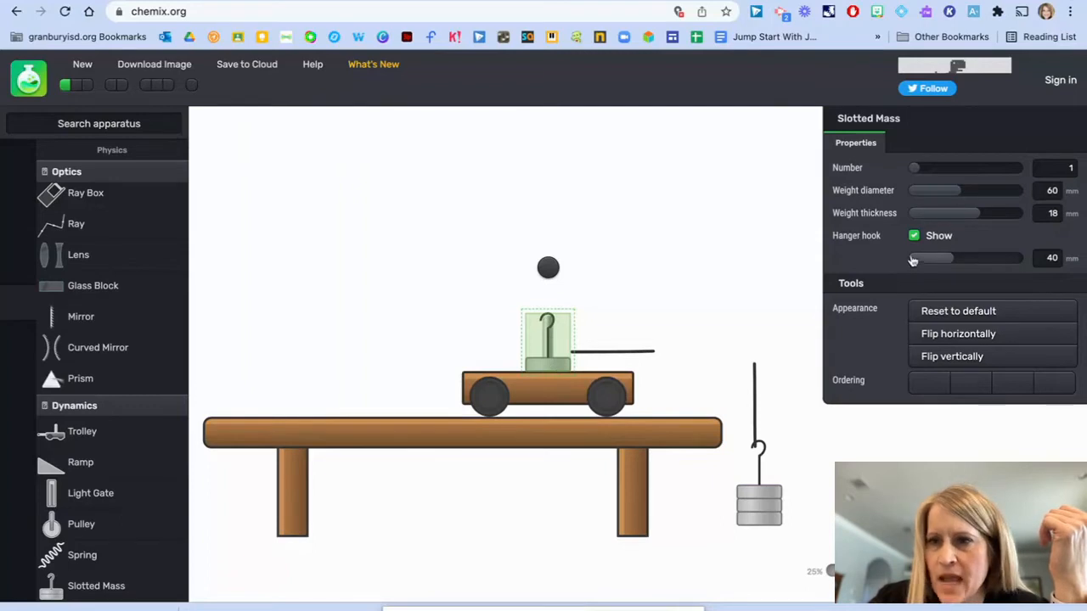
Step: Hide the trolley mass's hook, adjust its weight count, and select the trolley's string
click(914, 235)
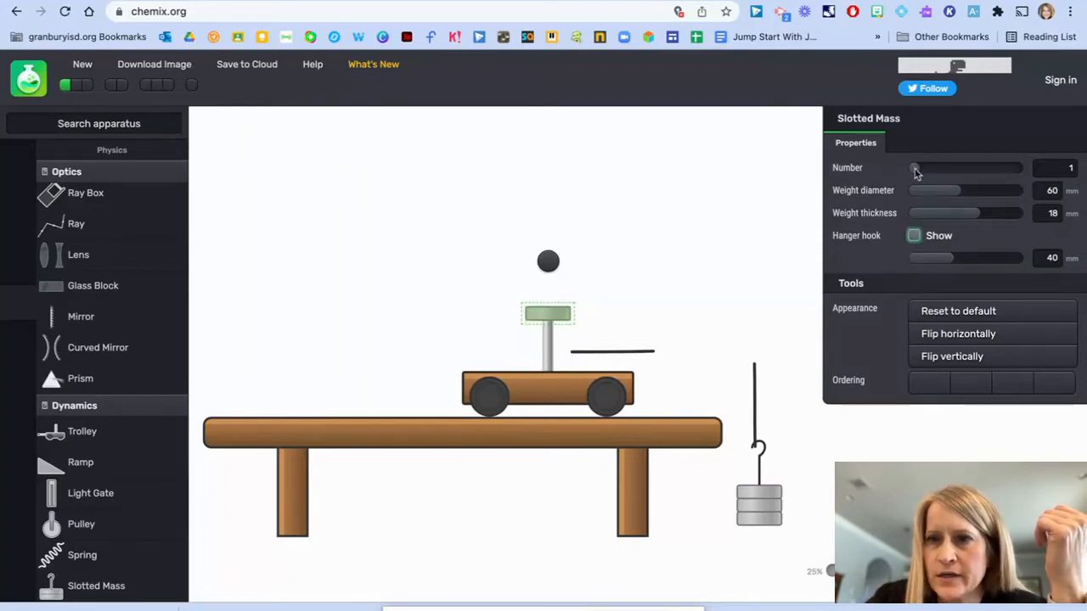
drag(915, 168, 938, 167)
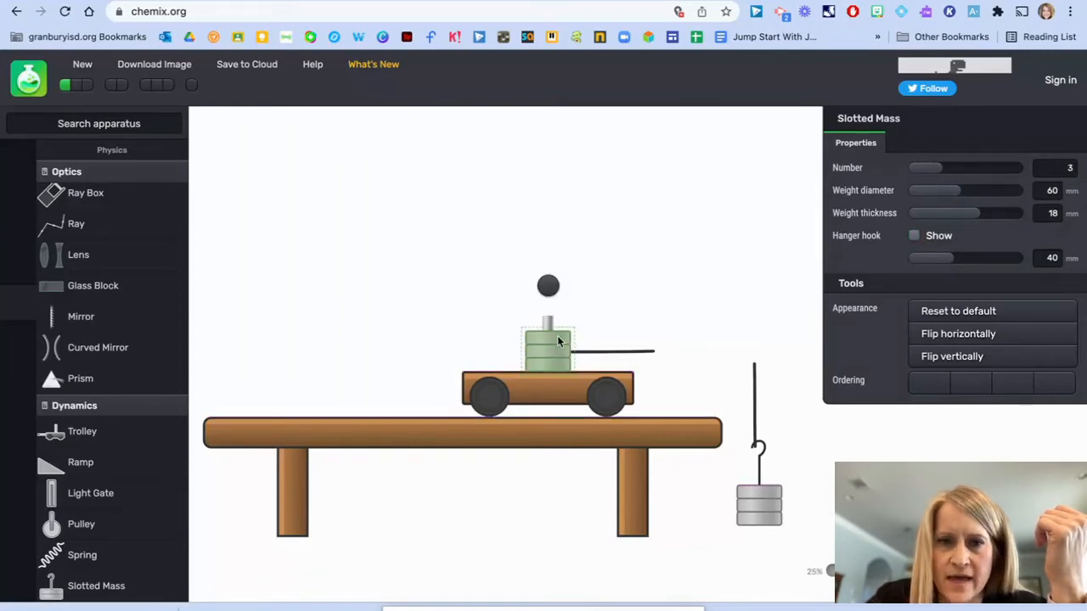
click(688, 387)
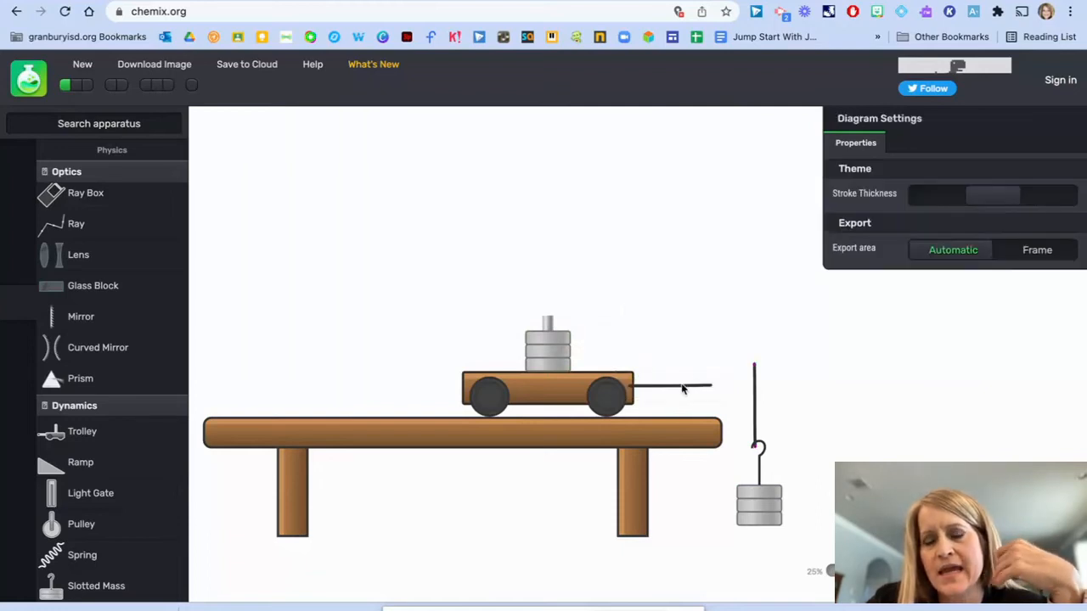
click(671, 386)
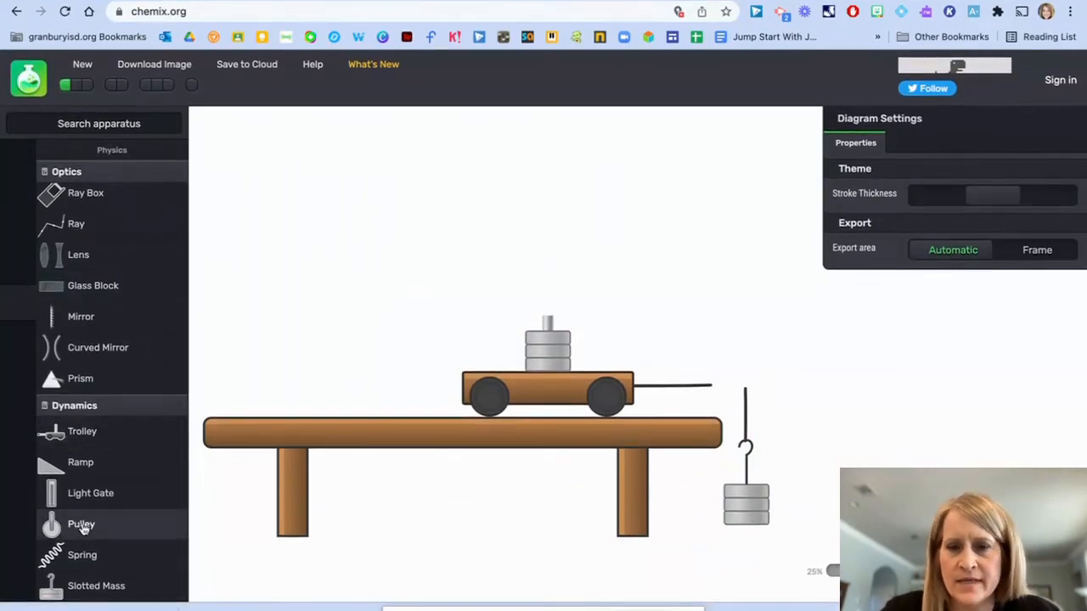
Step: Add a pulley with radius 30 and settle it at the table's right corner
click(81, 524)
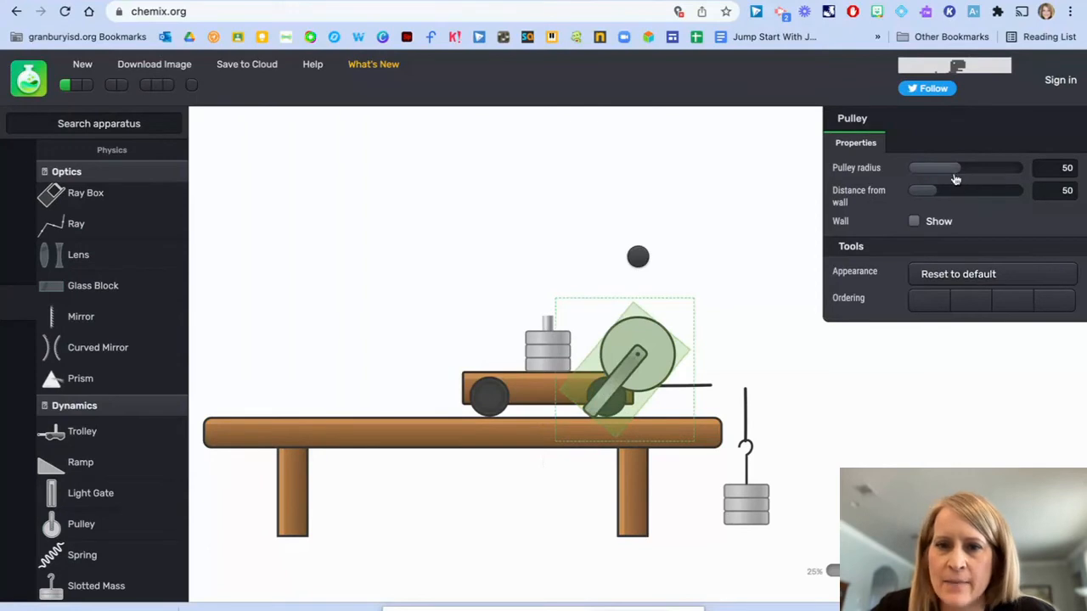
drag(934, 167, 914, 167)
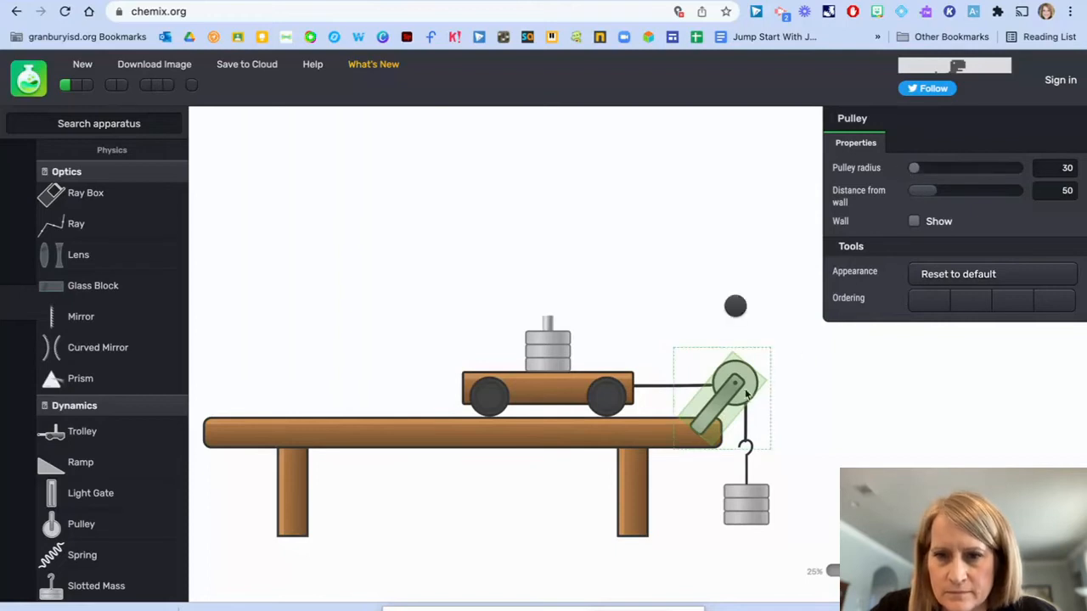
drag(730, 382, 735, 399)
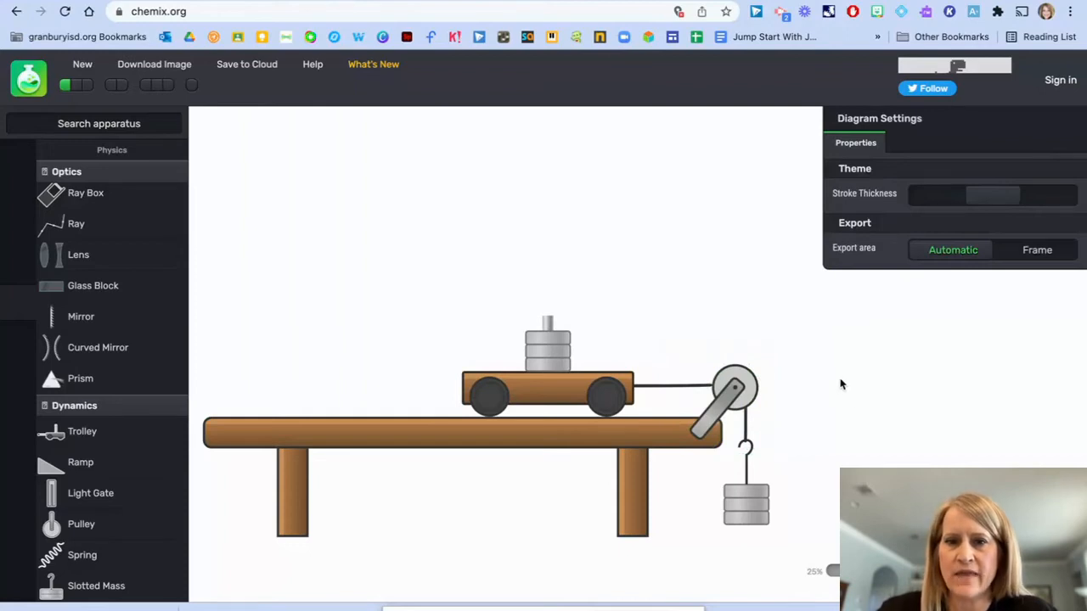
mouse_move(724, 234)
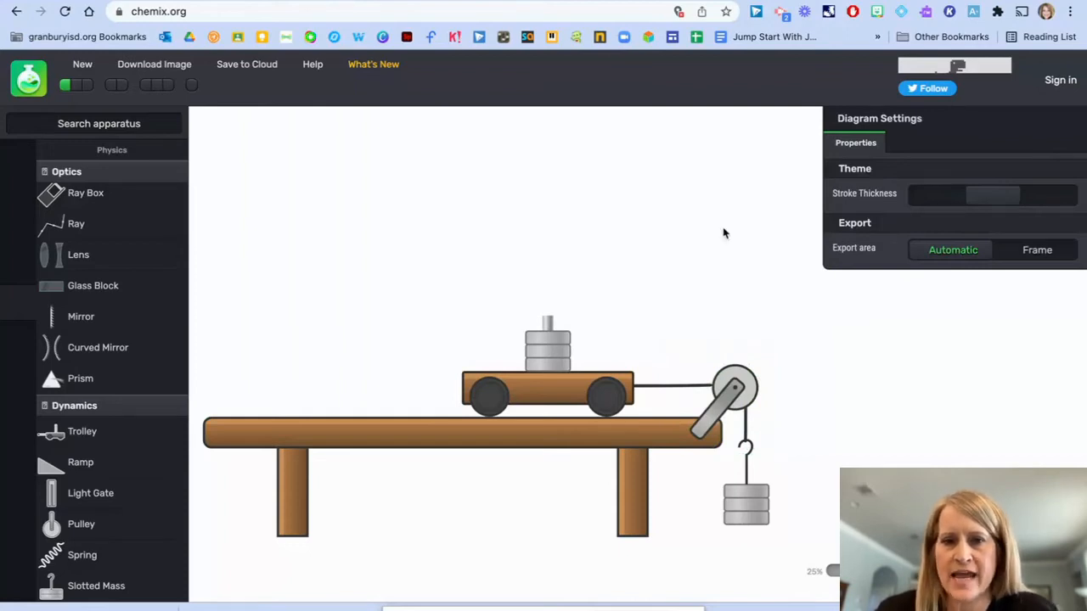
mouse_move(633, 131)
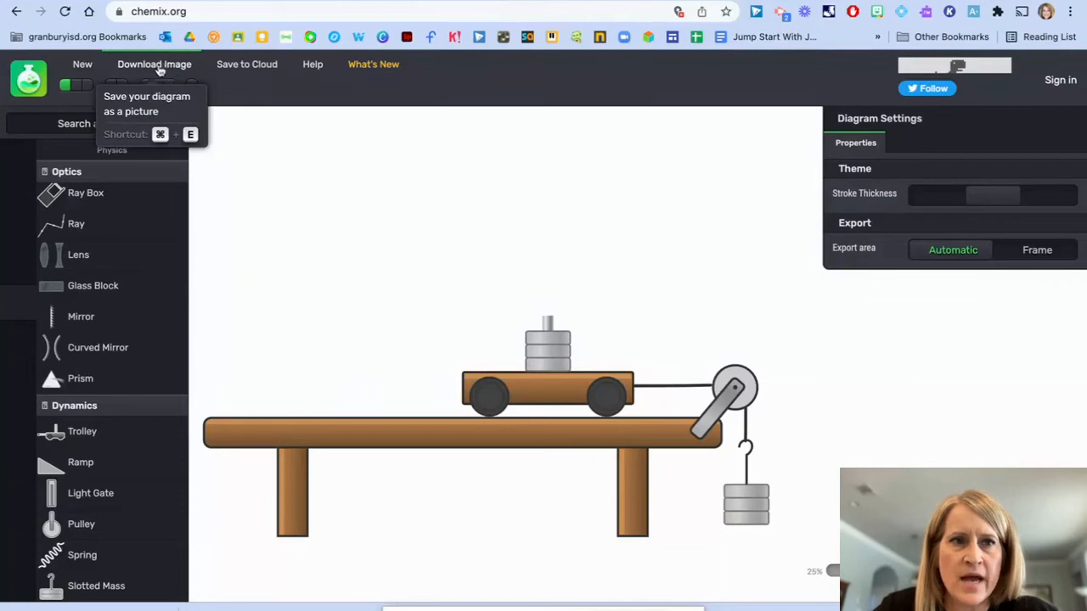
Step: Download the diagram as a PNG image and close the 'Your diagram is ready' window
click(153, 63)
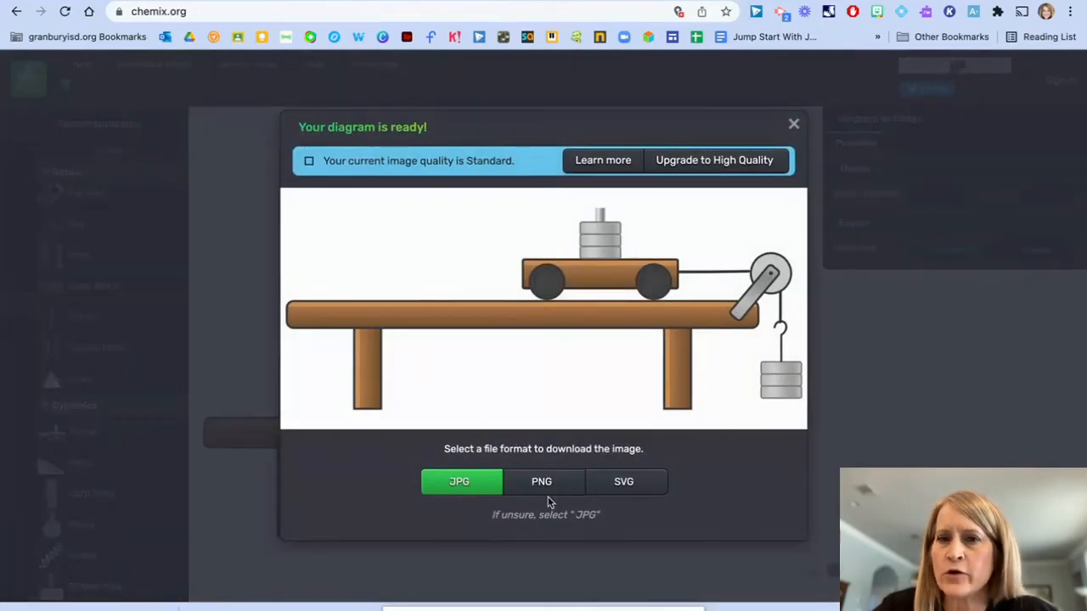
click(541, 481)
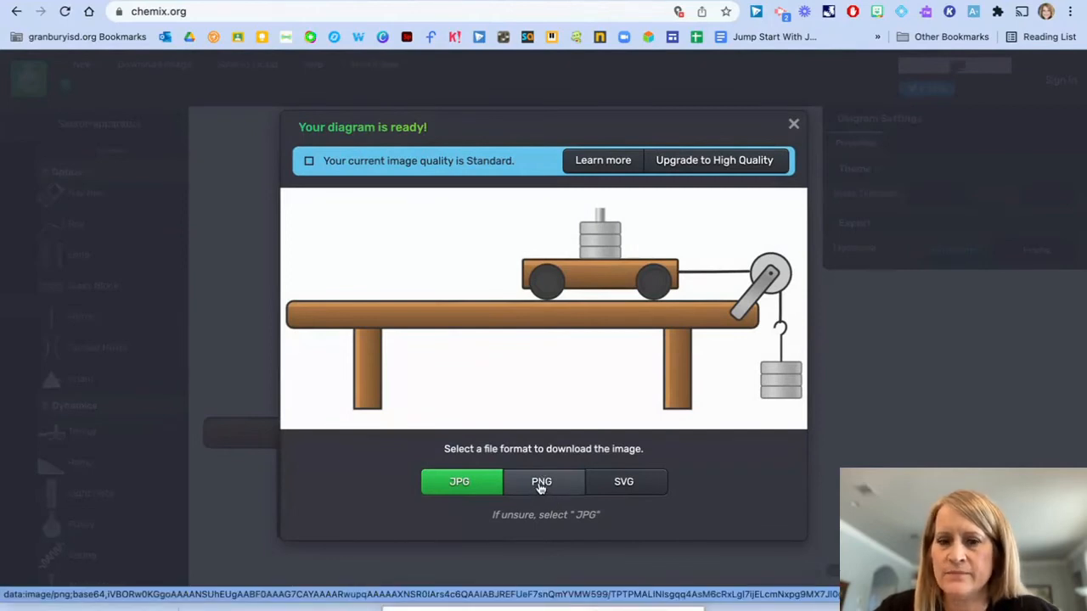
click(458, 482)
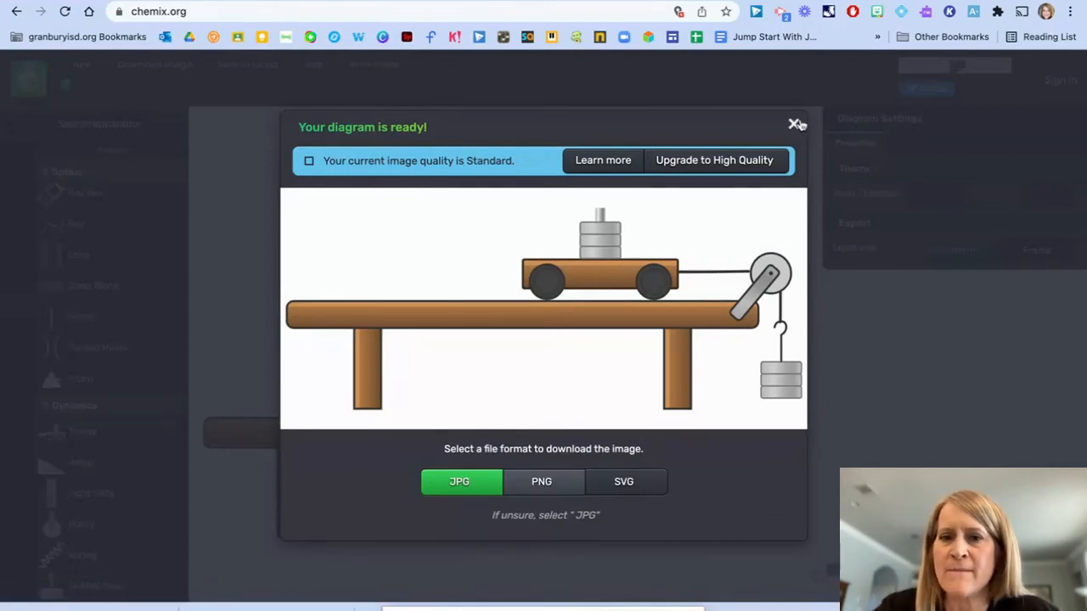
click(795, 124)
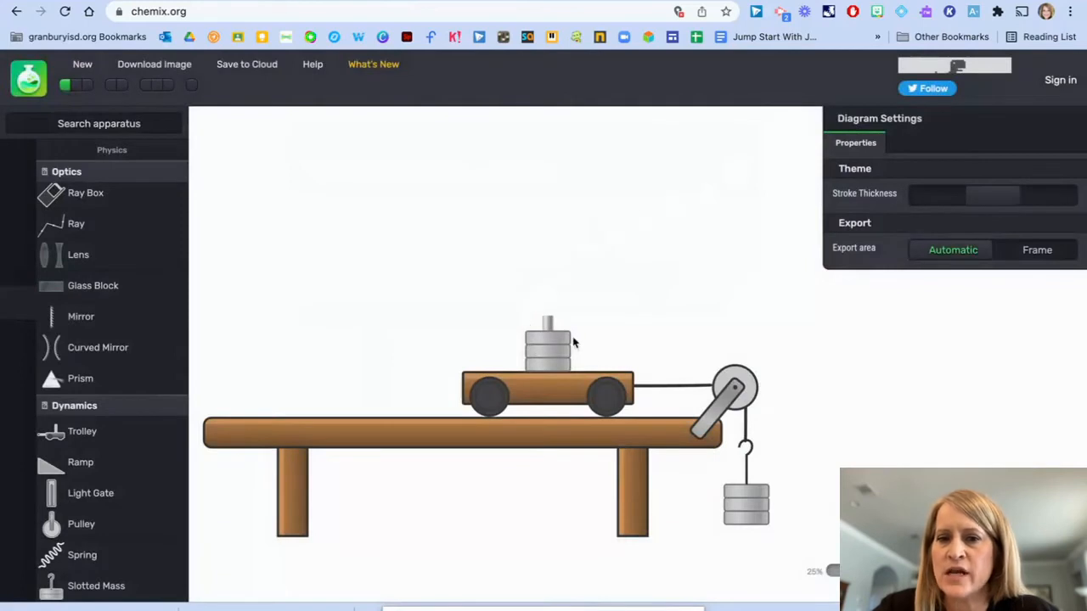
mouse_move(508, 362)
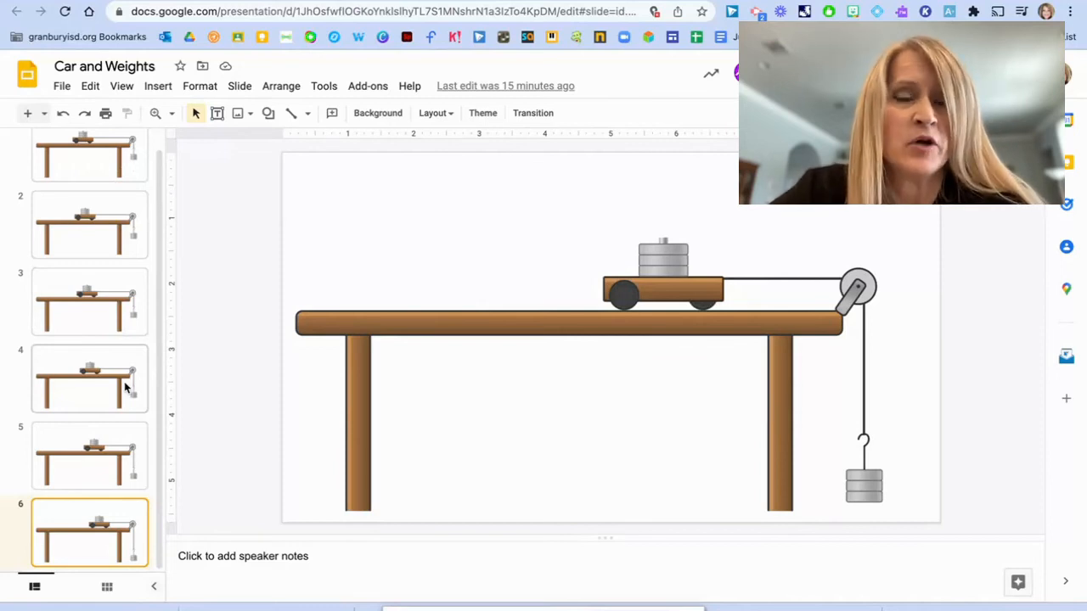
mouse_move(85, 176)
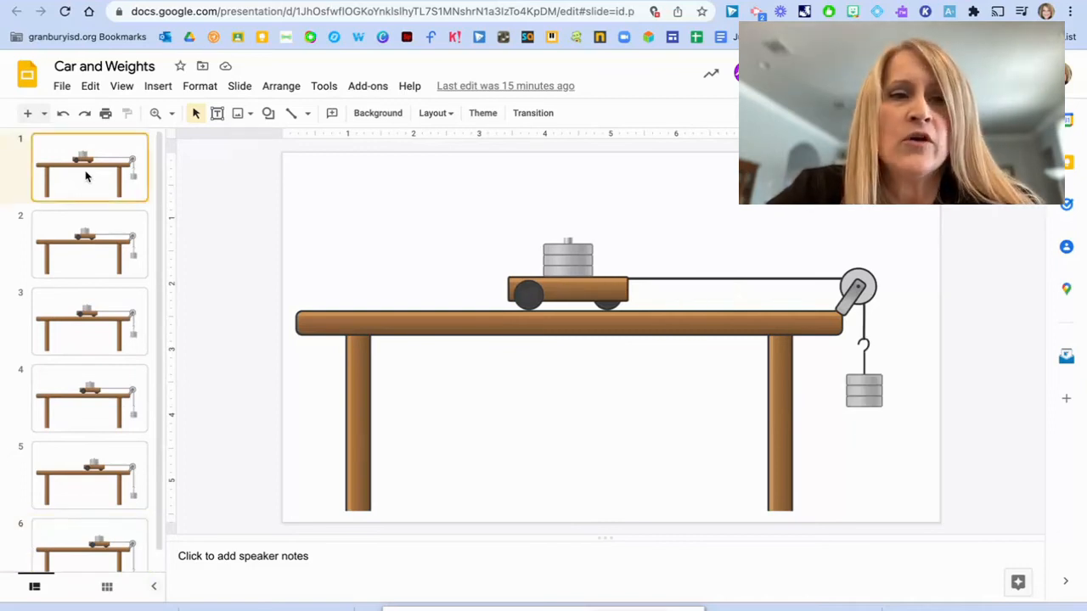
Step: Open and dismiss slide 1's Background settings, then view slides 2 and 3
right_click(85, 176)
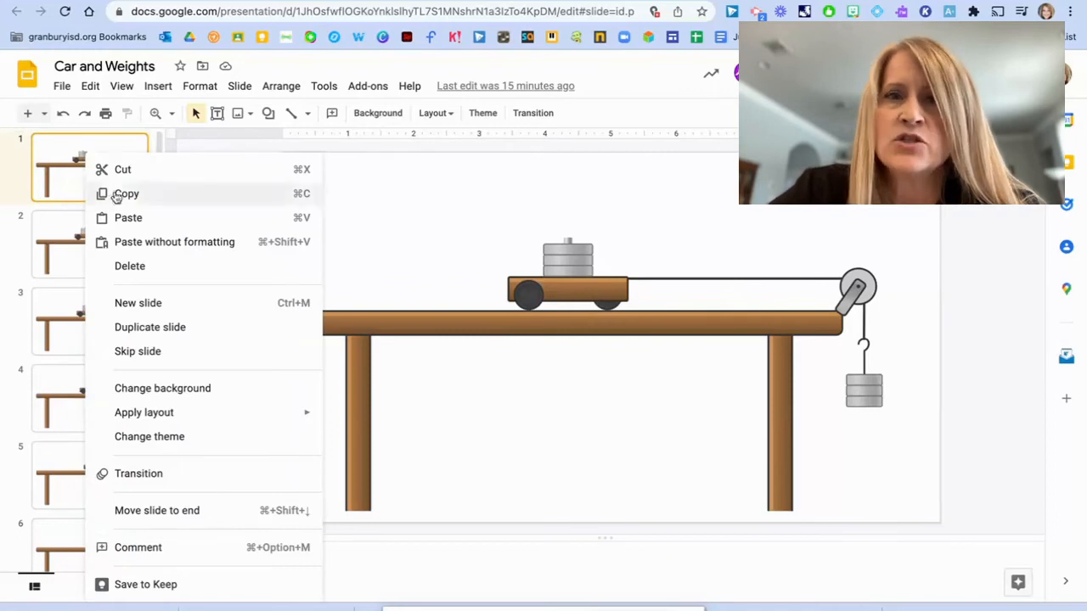
click(162, 388)
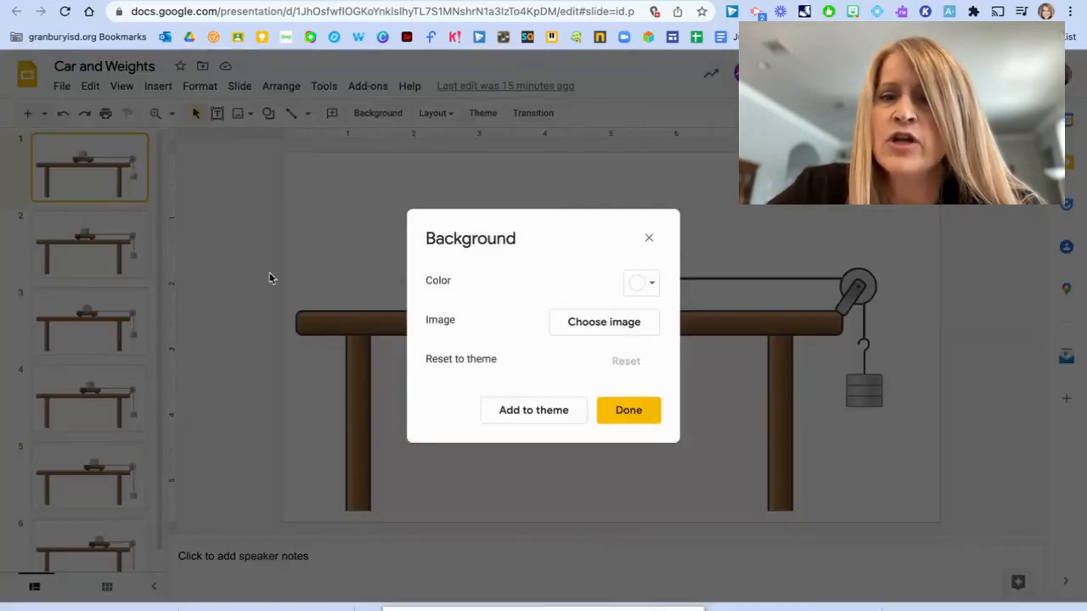
click(603, 322)
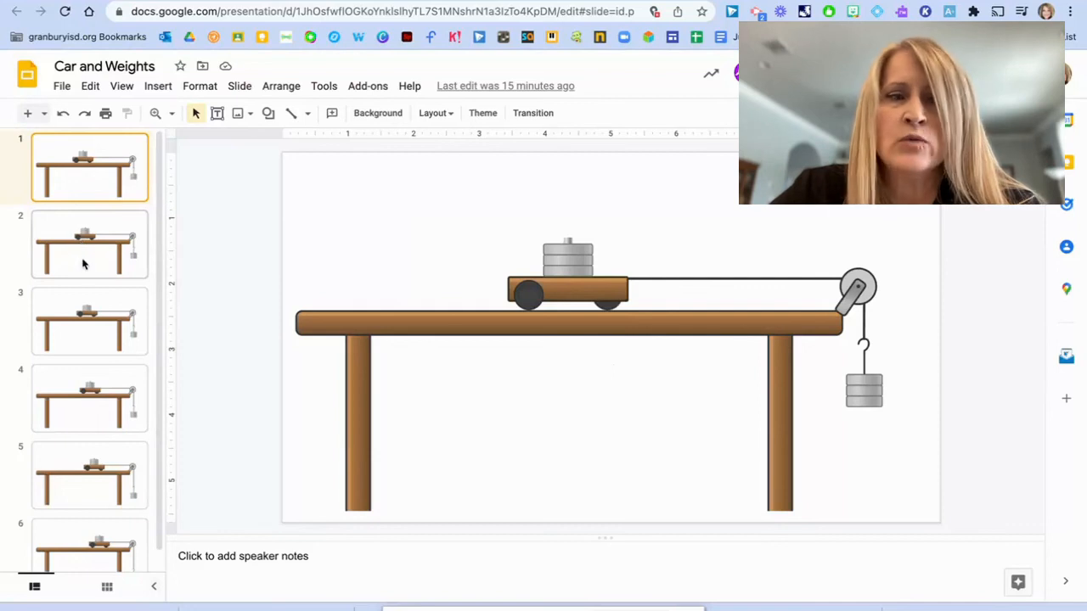
click(89, 321)
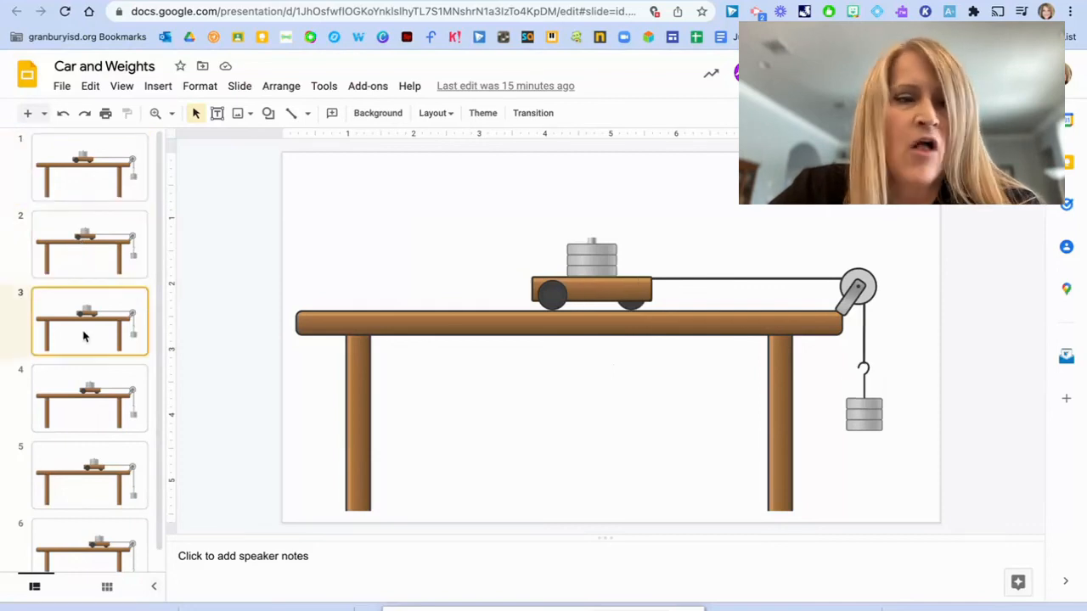
click(89, 474)
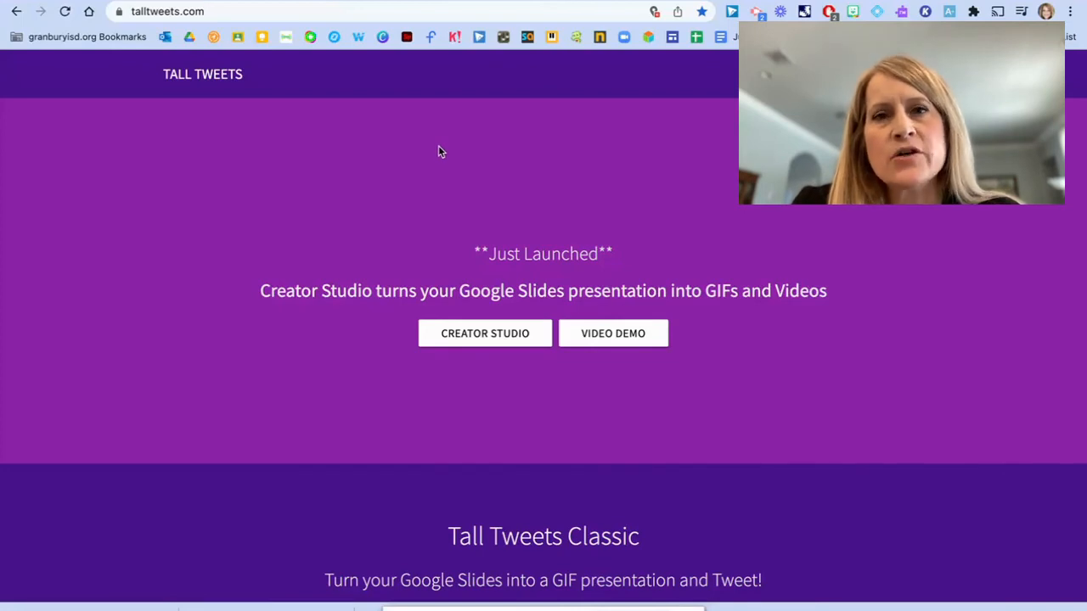
Step: Scroll to Tall Tweets Classic and select the Car and Weights presentation
scroll(down, 3)
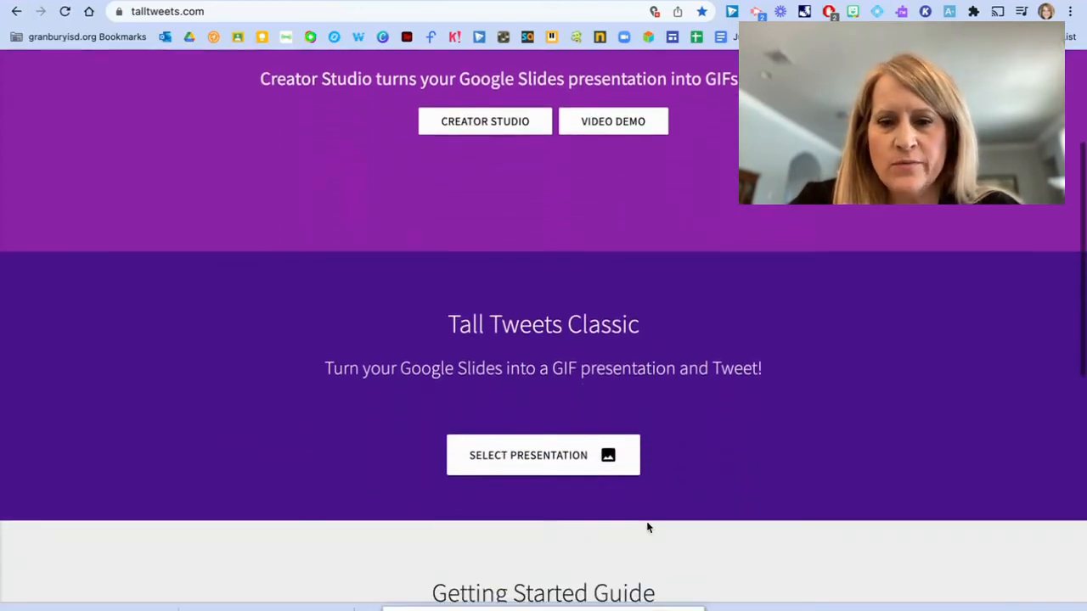
scroll(down, 3)
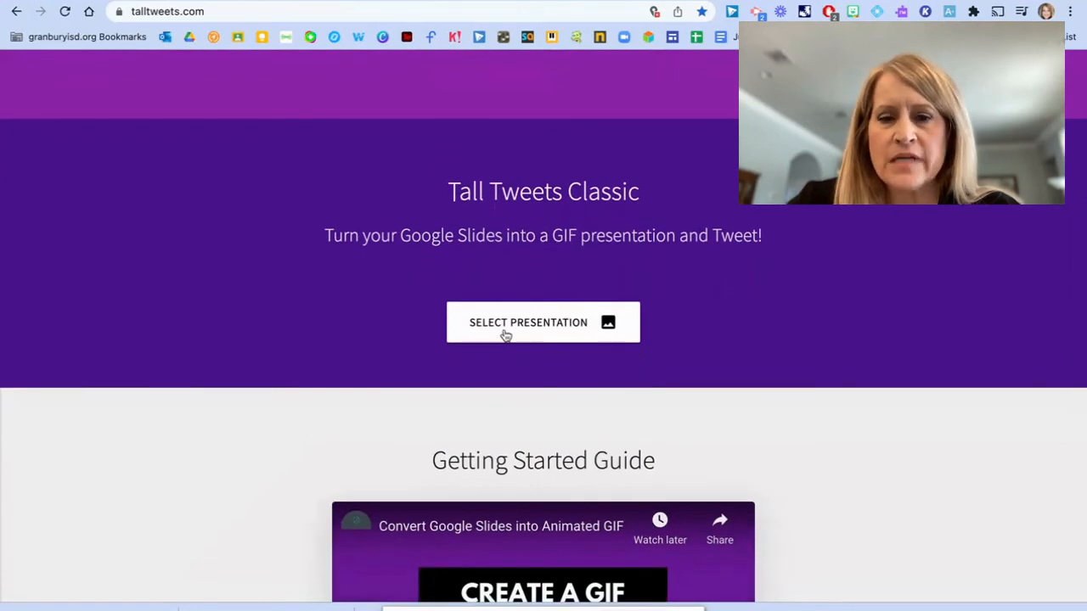
click(529, 322)
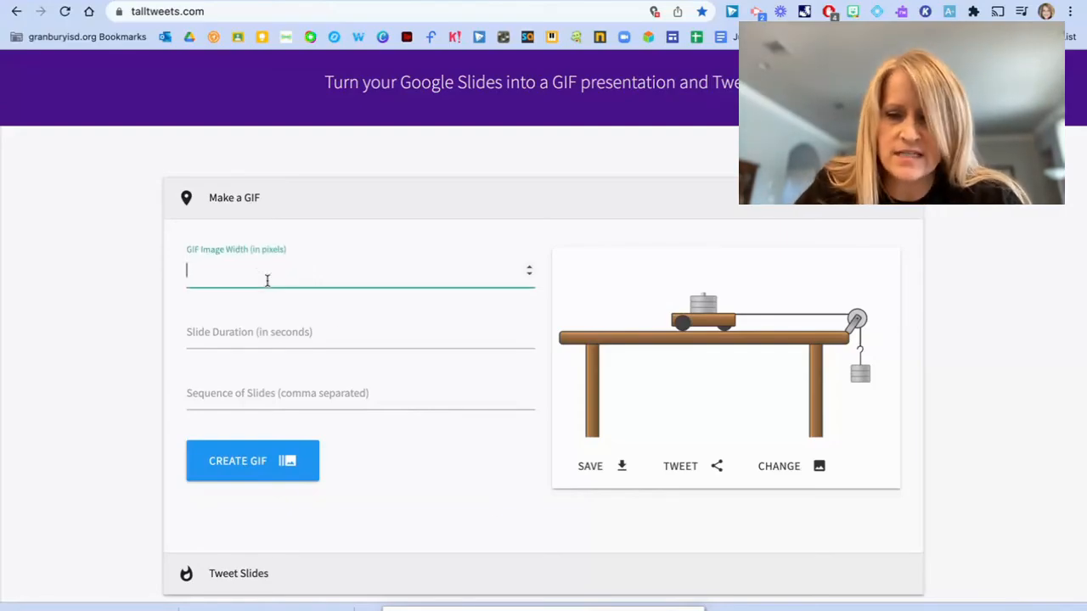
Step: Fill in width 400, slide duration .25 and sequence 1,2,3,4,5,6, then create the GIF
text(400)
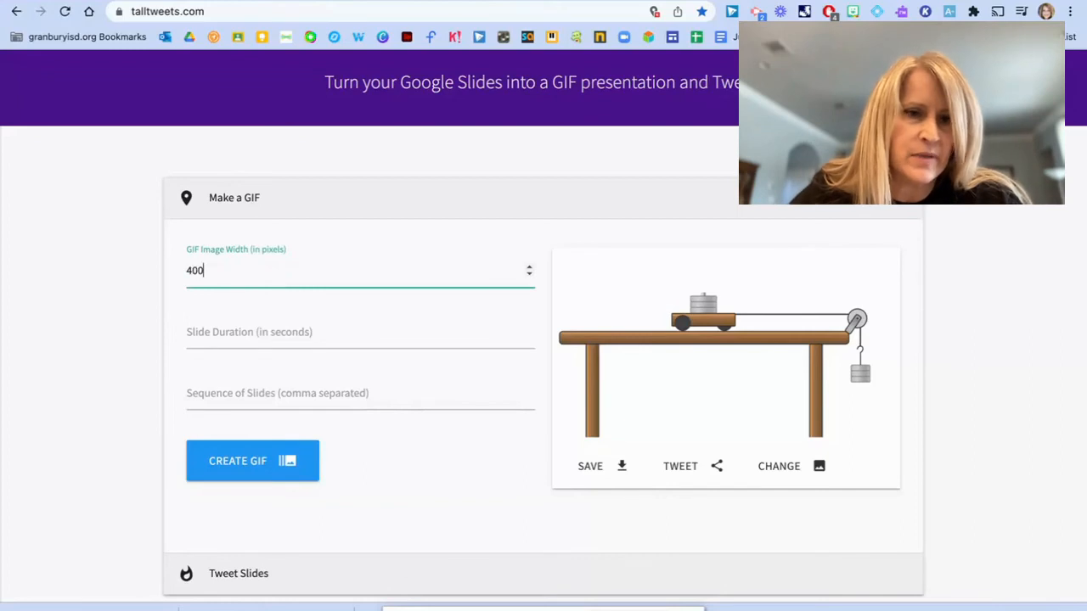
click(360, 332)
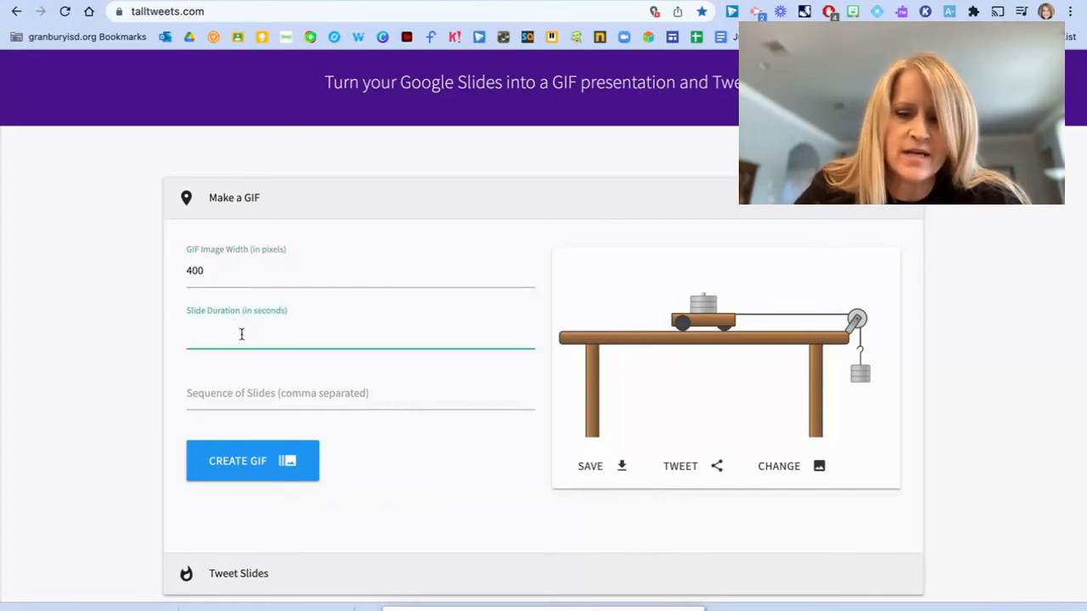
click(255, 331)
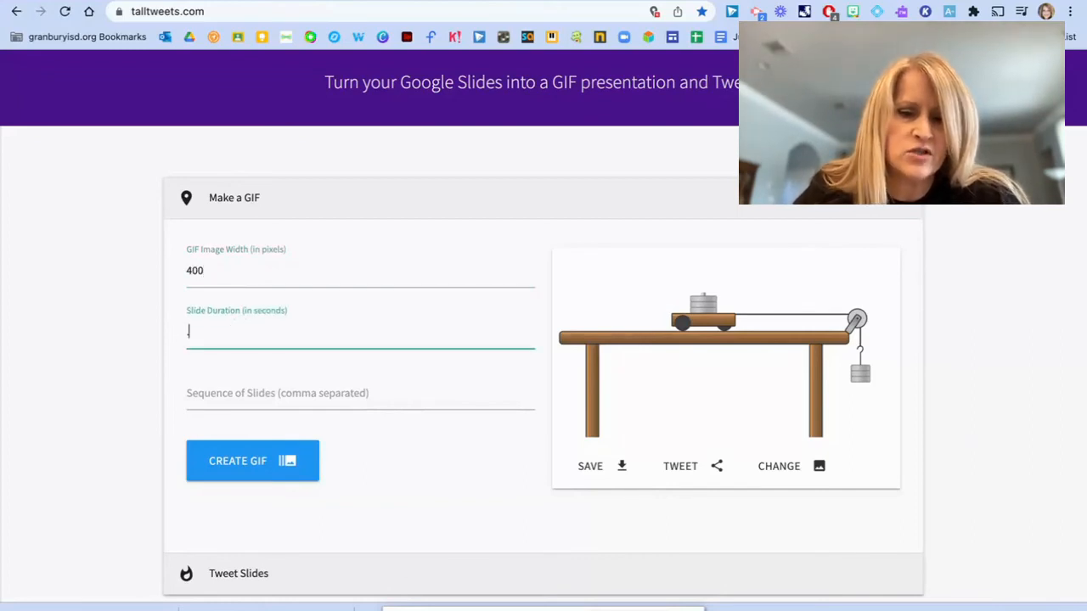
text(.25)
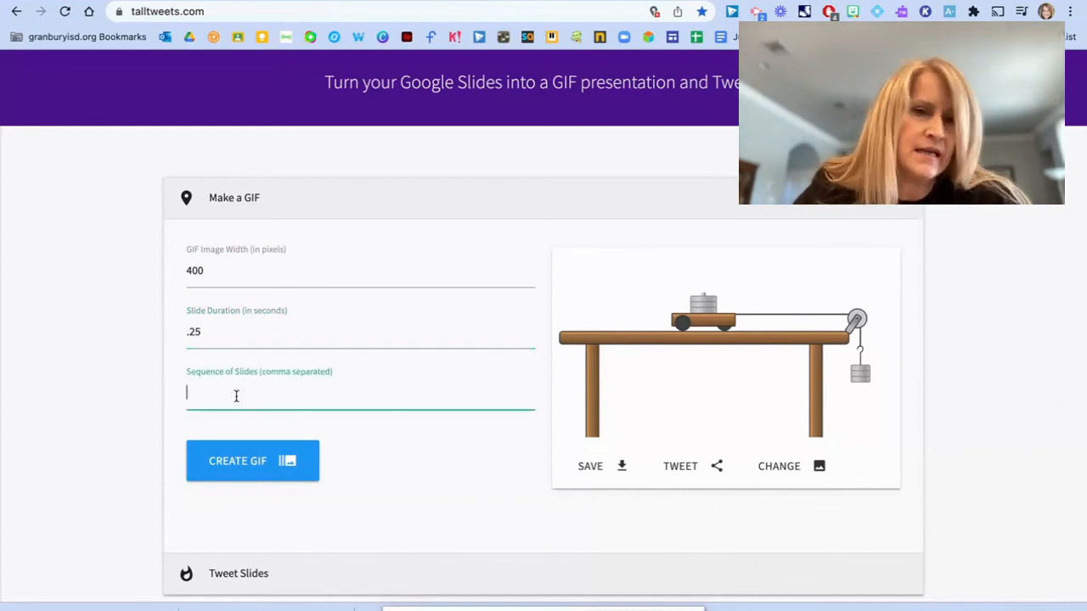
text(1, 2,3)
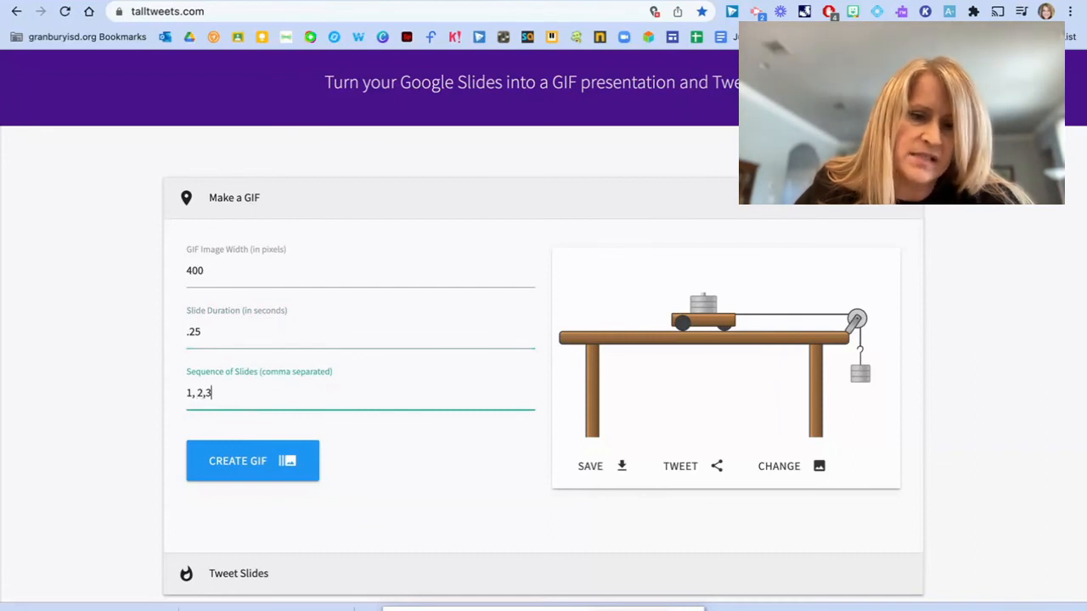
text(4,5,)
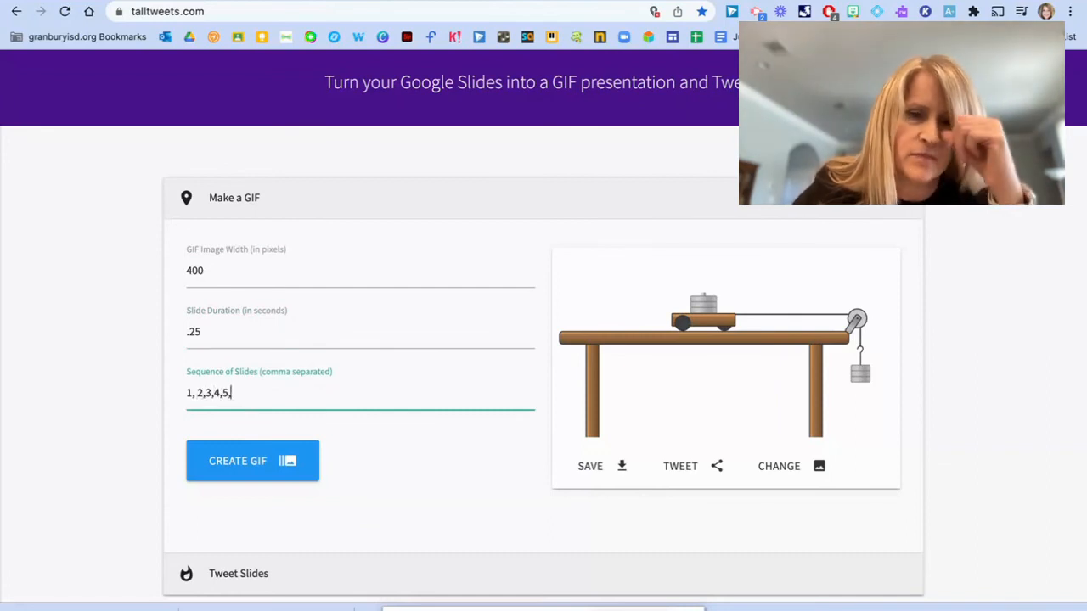
text(6)
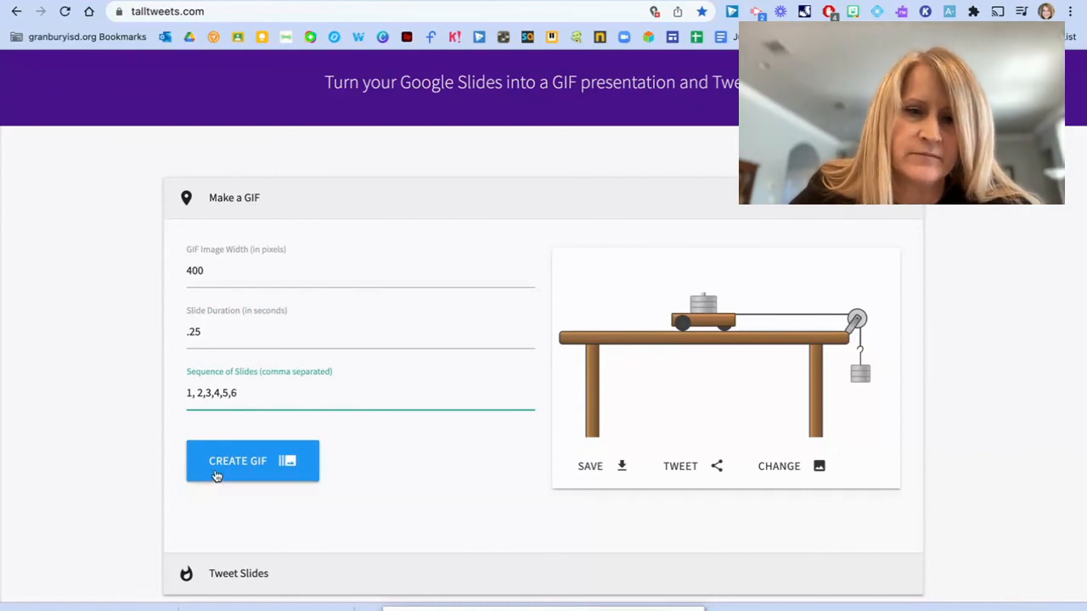
click(238, 461)
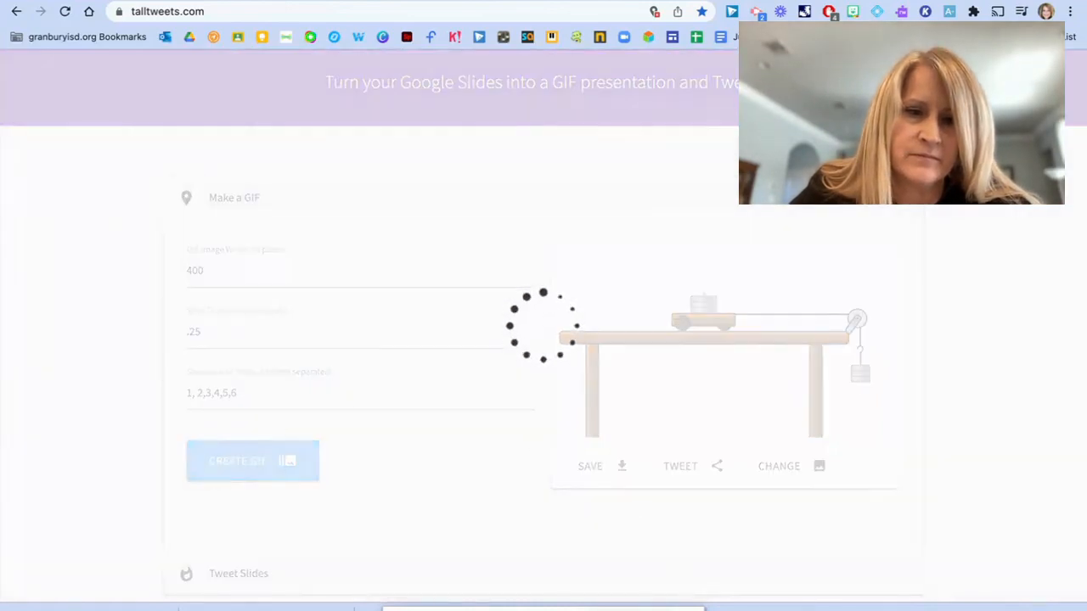